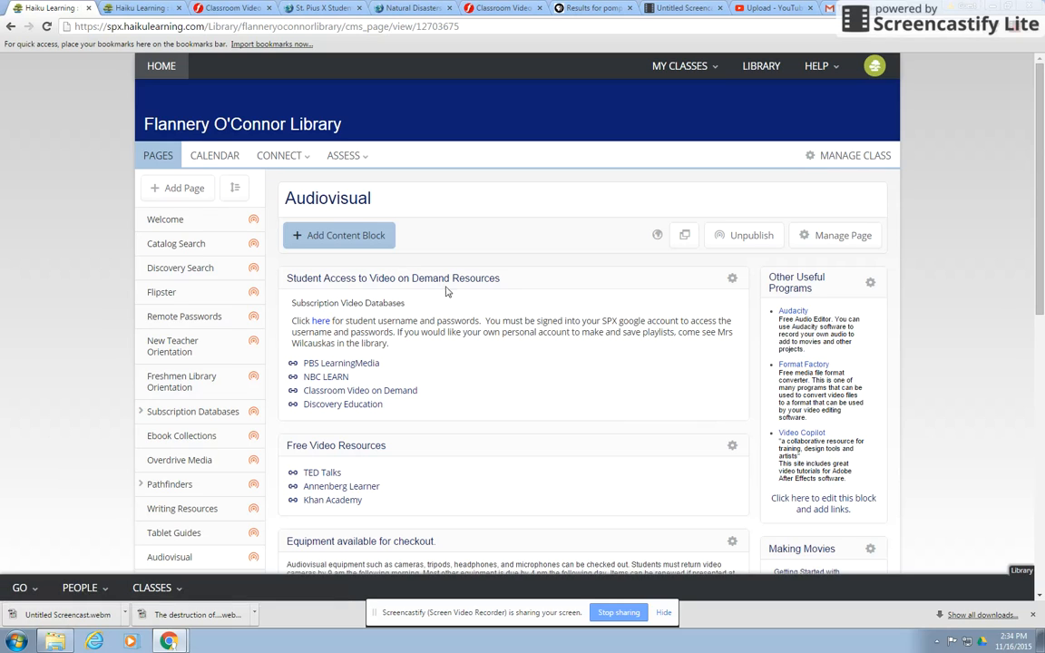
mouse_move(995, 312)
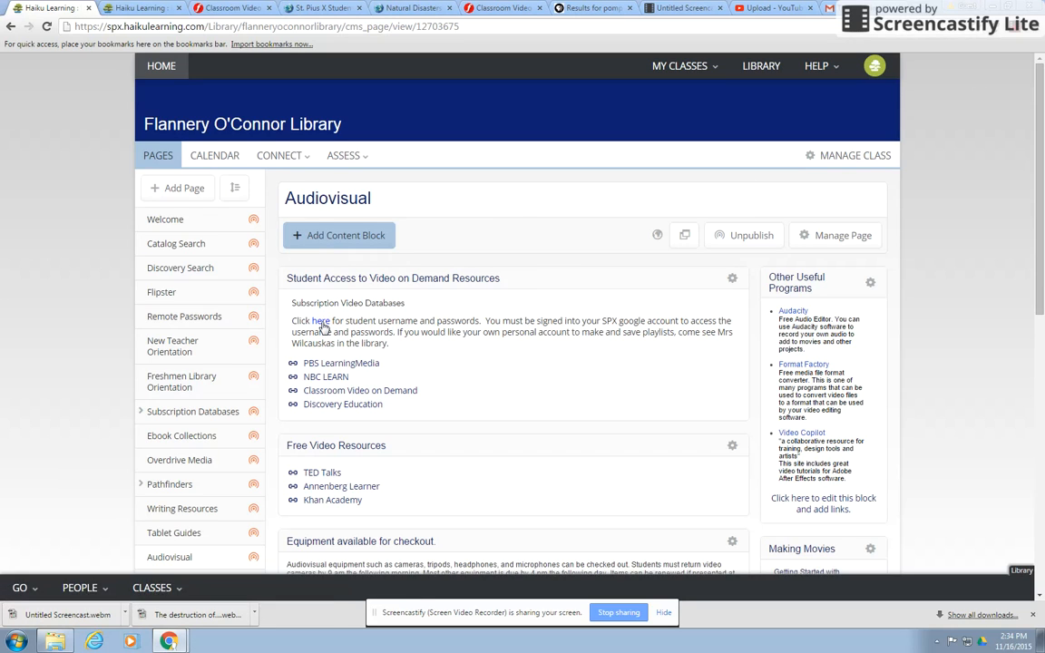
mouse_move(497, 418)
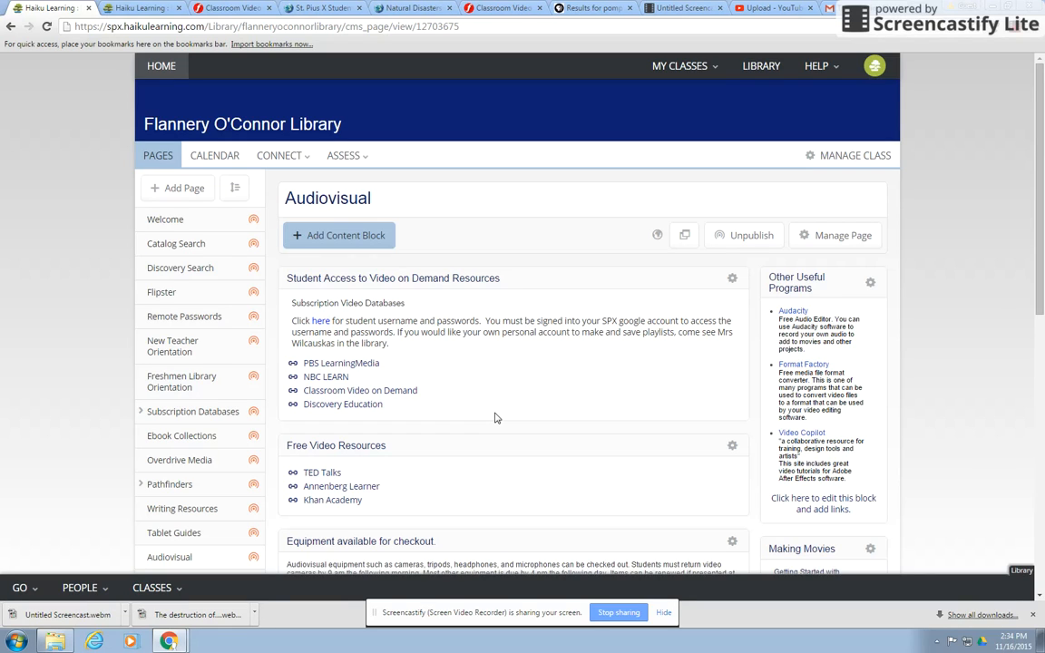
mouse_move(452, 424)
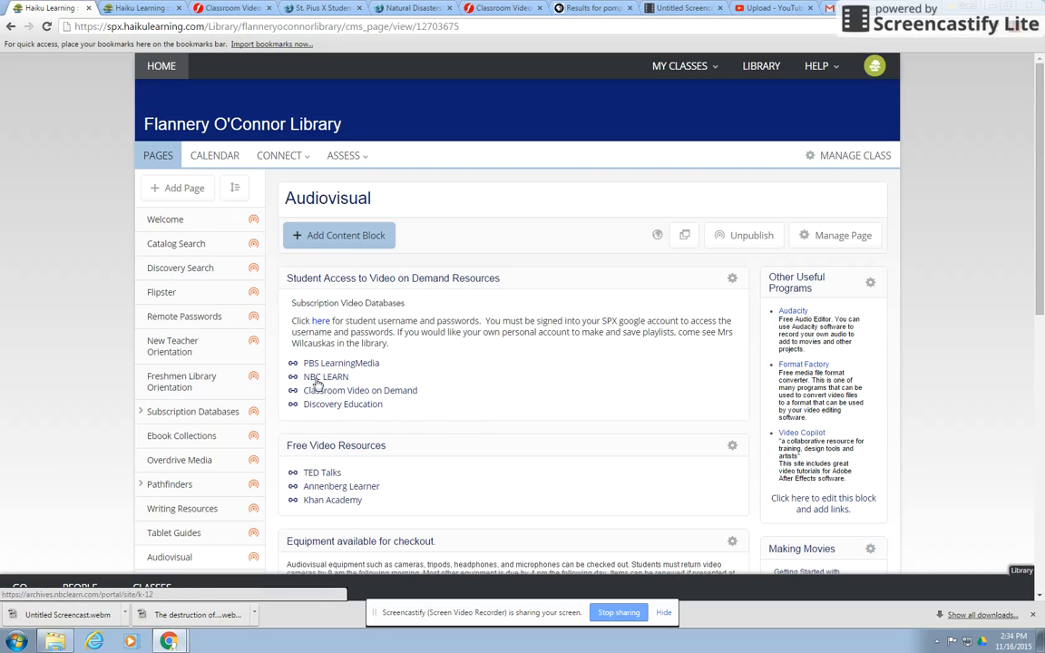
mouse_move(326, 375)
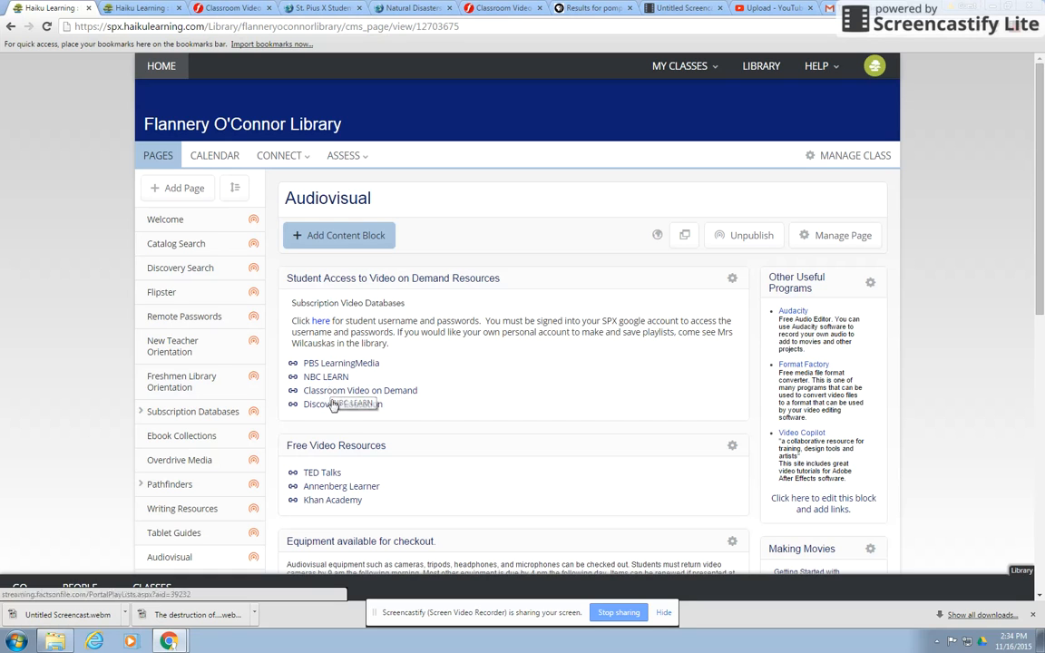
Step: Open the Classroom Video on Demand database from the Audiovisual page's student access links
left_click(283, 157)
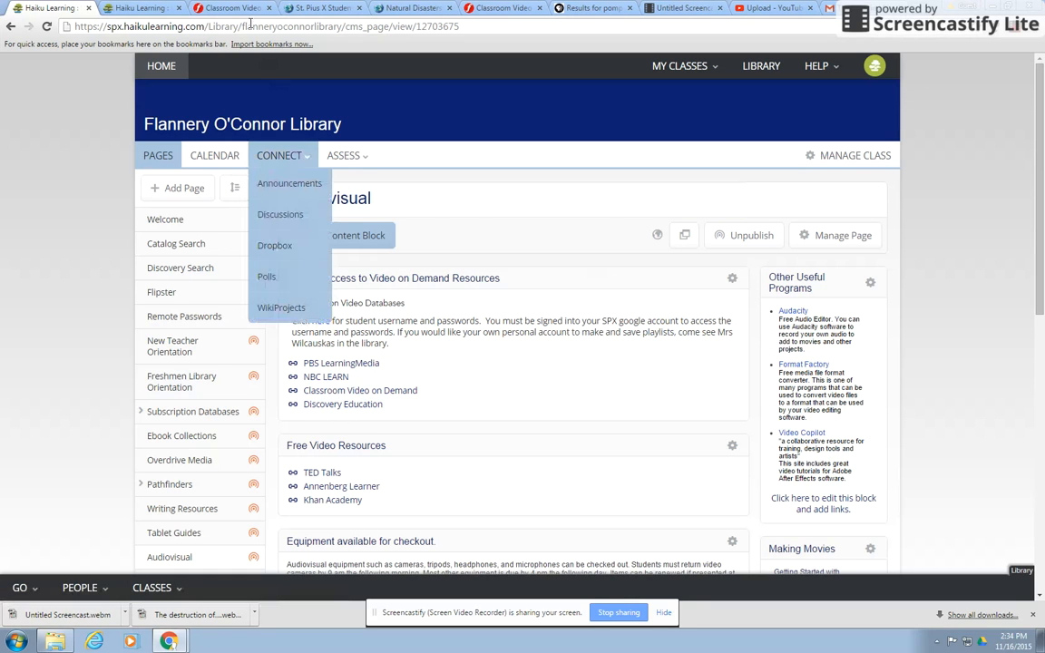
left_click(326, 7)
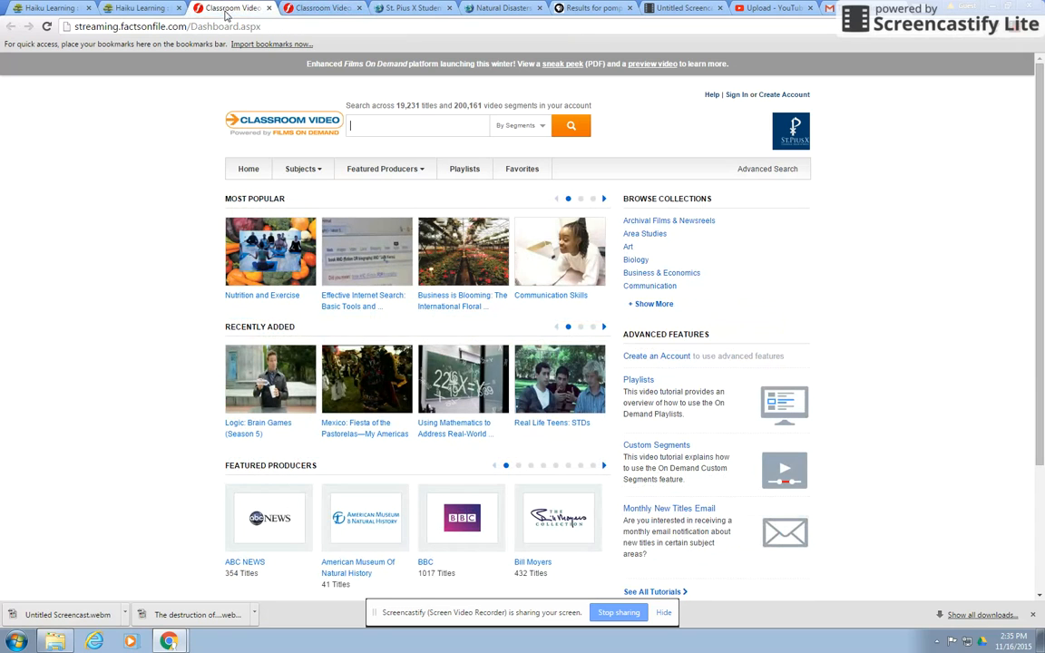
Step: Search Classroom Video On Demand for vesuvius from the home dashboard
type("vel")
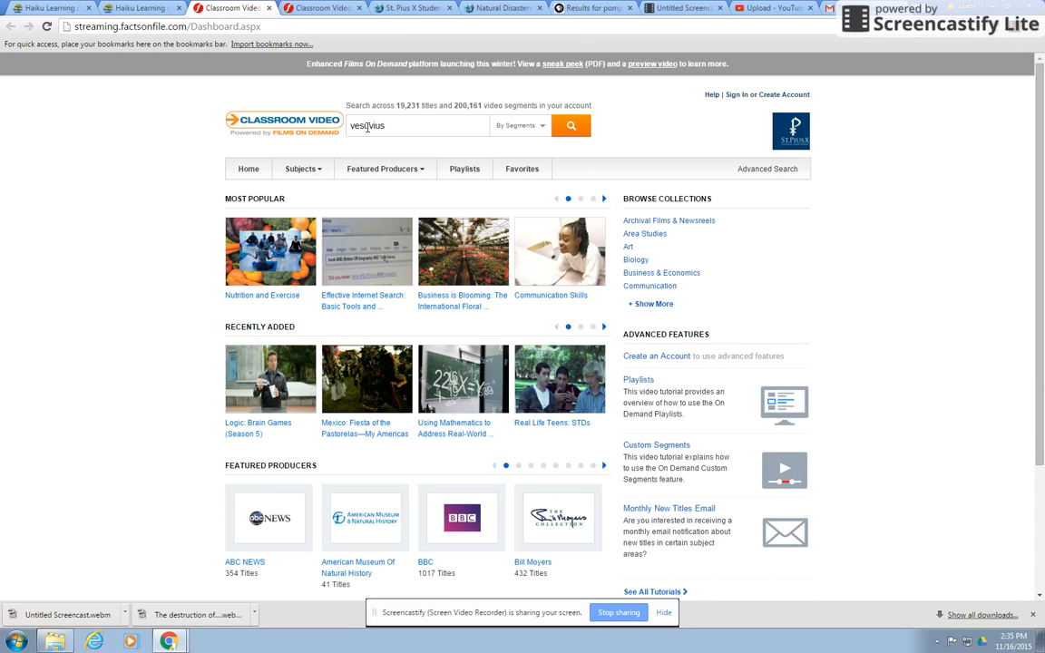
left_click(577, 125)
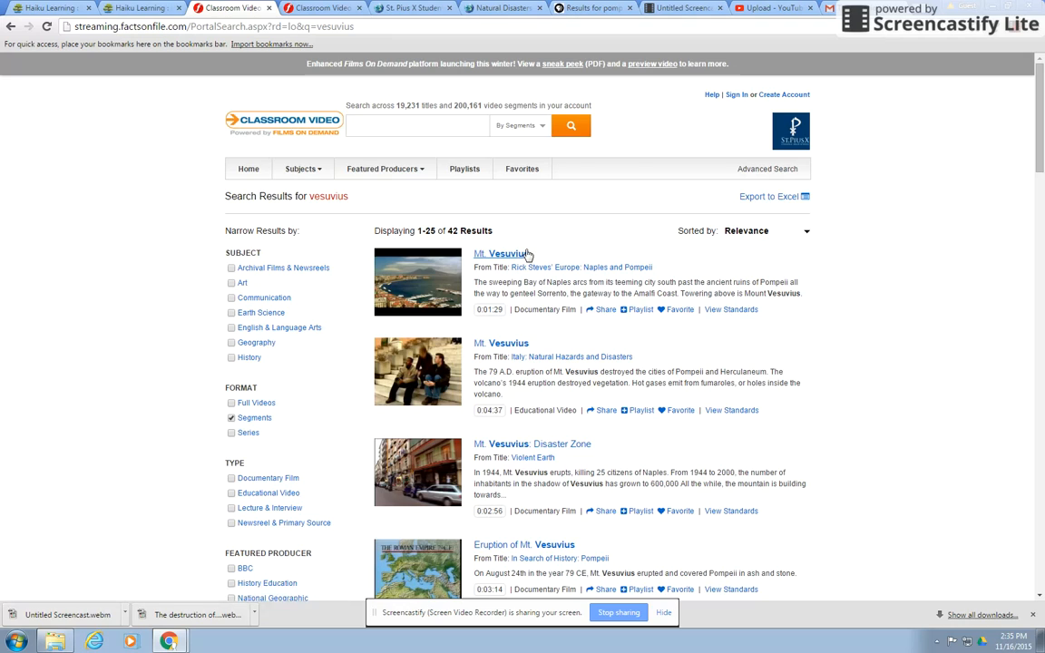
mouse_move(497, 261)
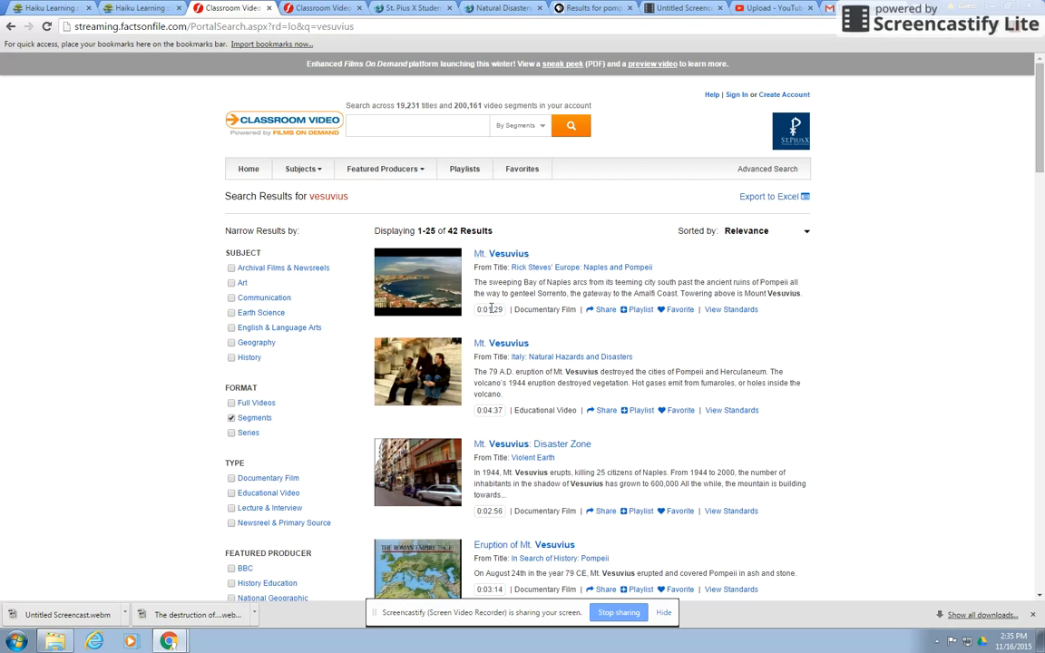
mouse_move(552, 274)
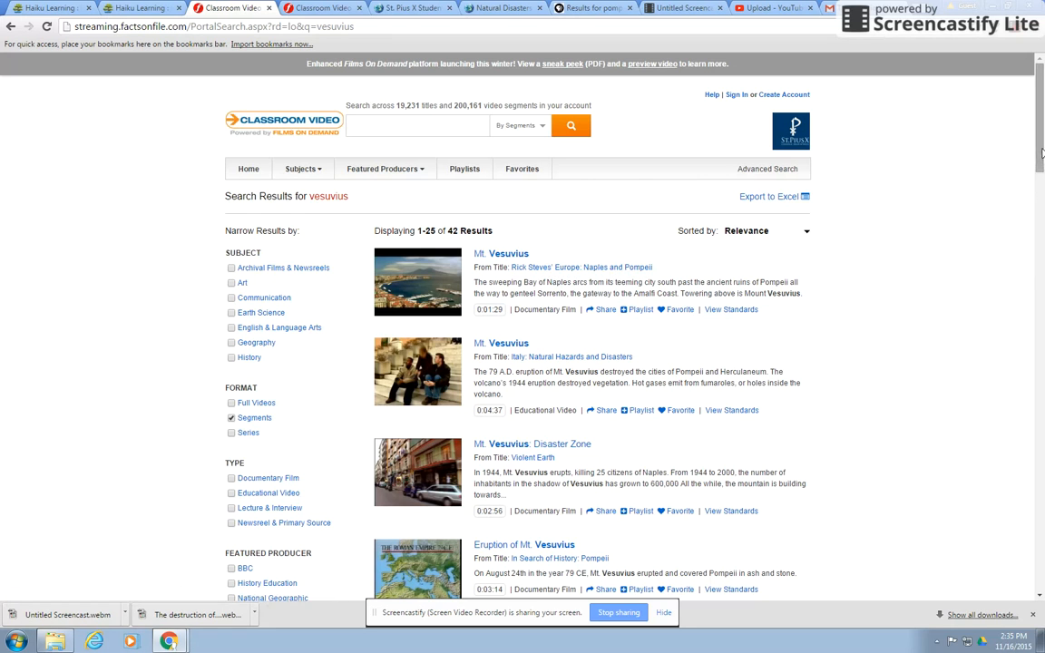
scroll("down", 3)
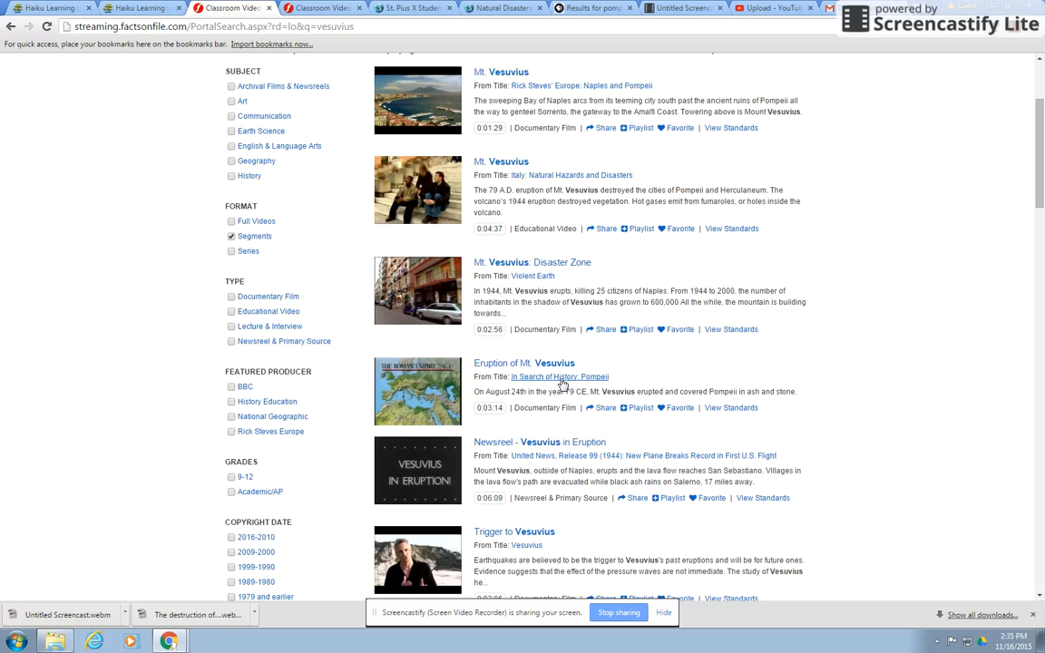
mouse_move(559, 380)
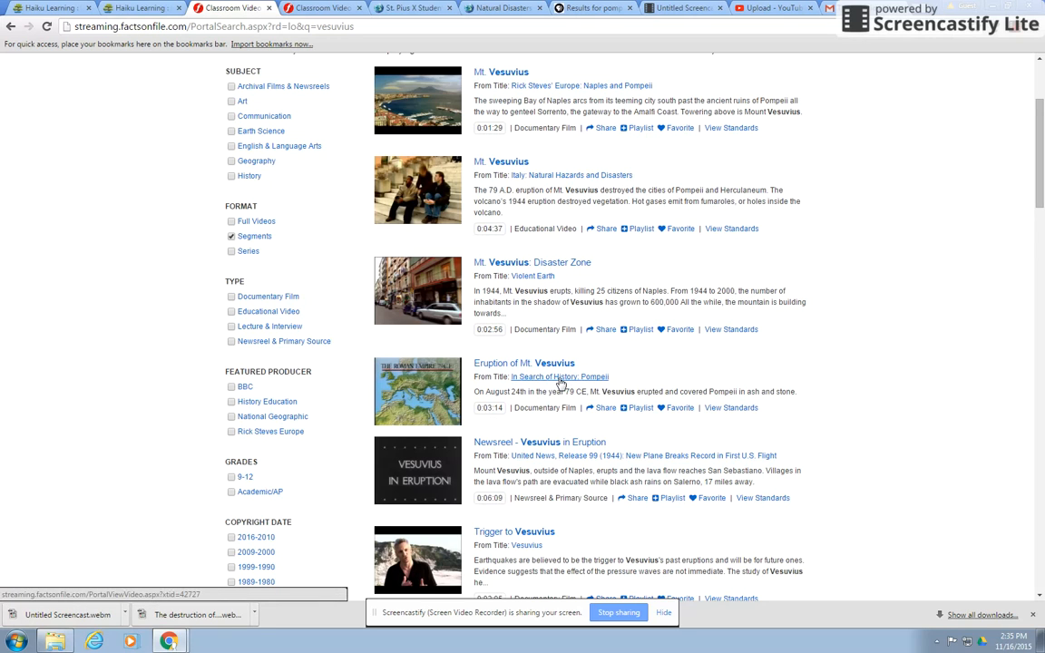
scroll("down", 3)
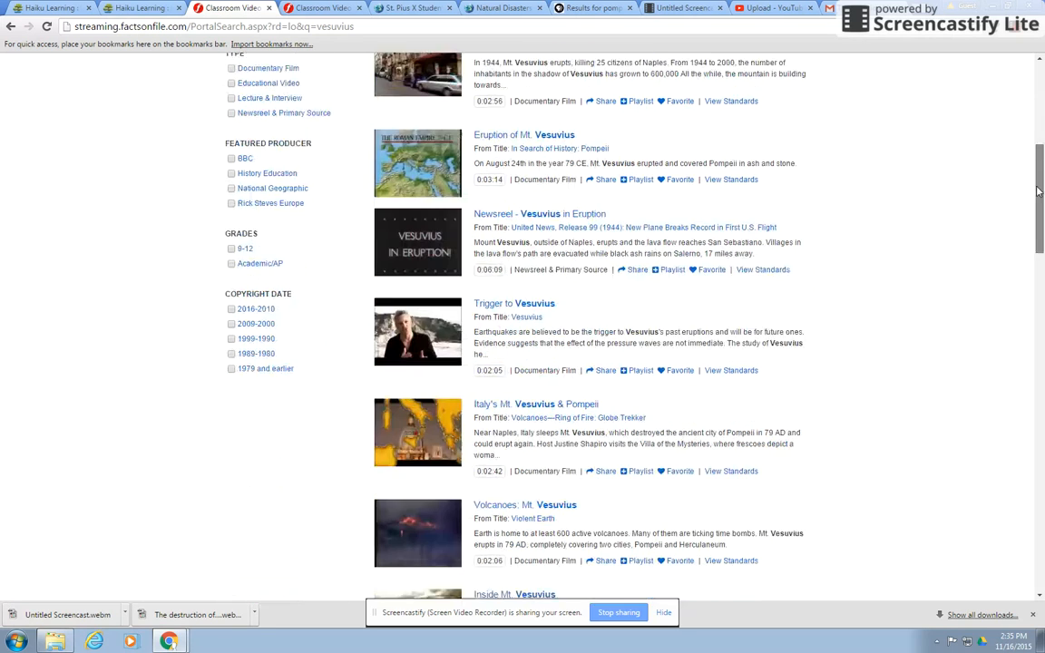
scroll("down", 3)
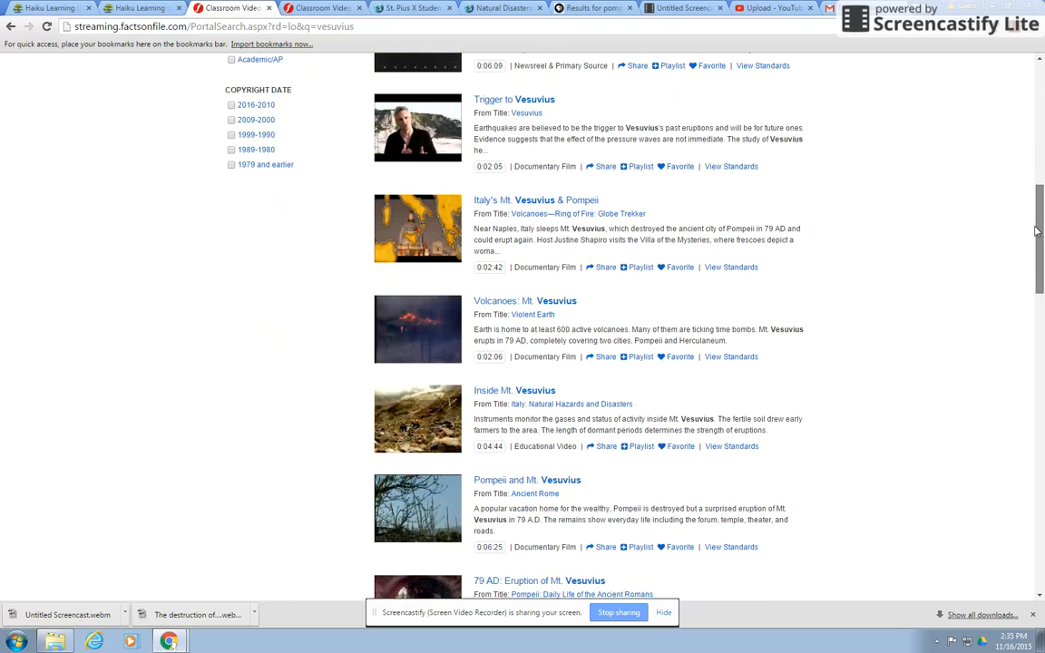
scroll("down", 3)
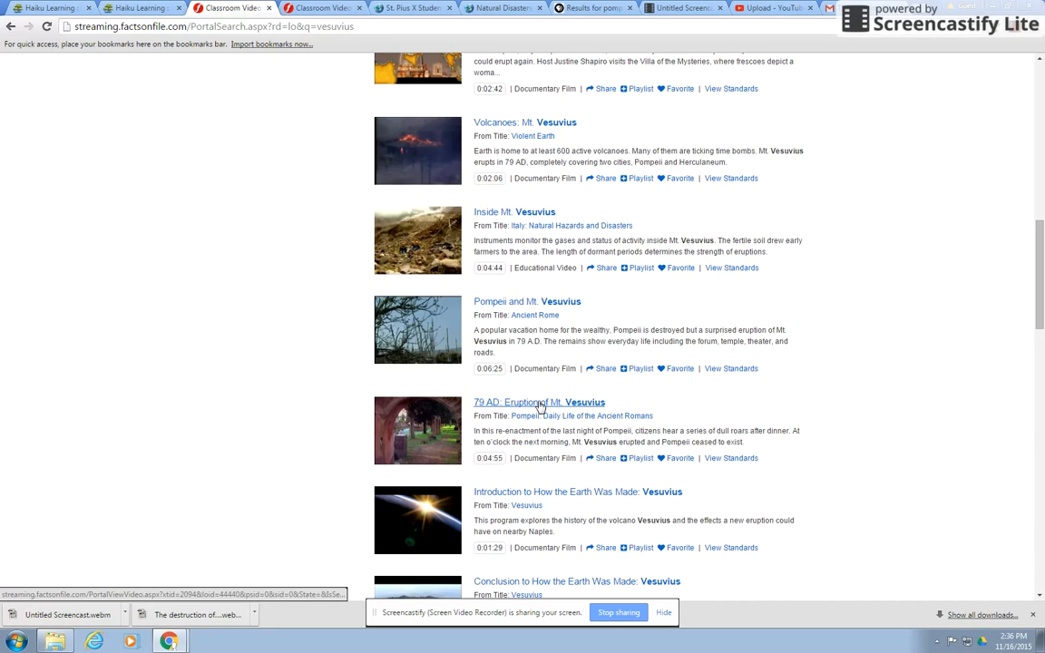
mouse_move(544, 407)
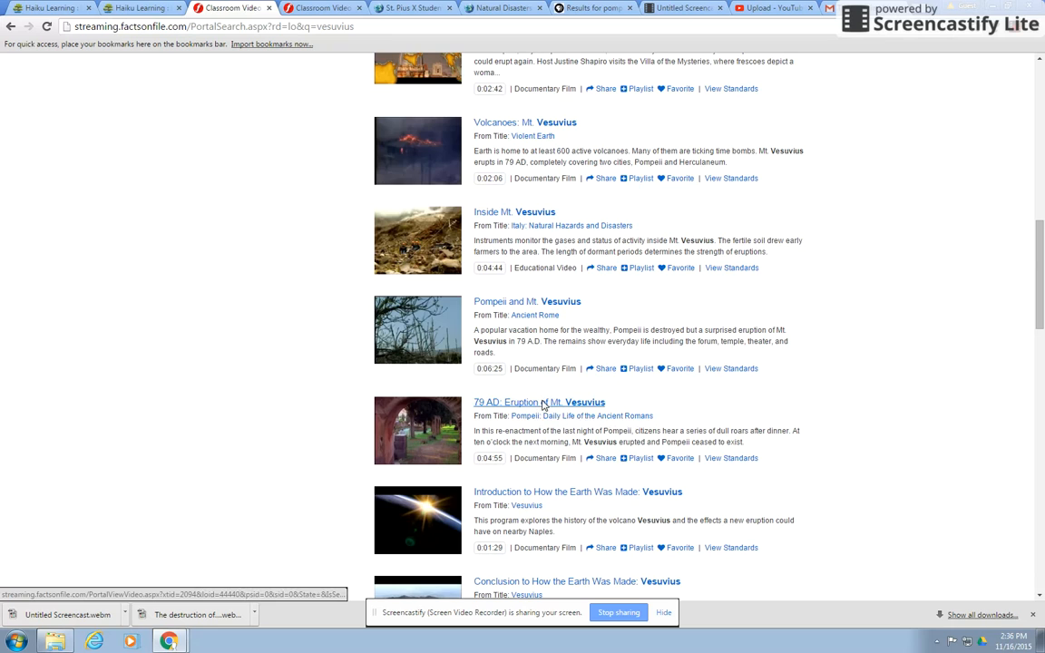
Step: Open the 79 AD: Eruption of Mt. Vesuvius video and show its citation in Chicago style
left_click(539, 403)
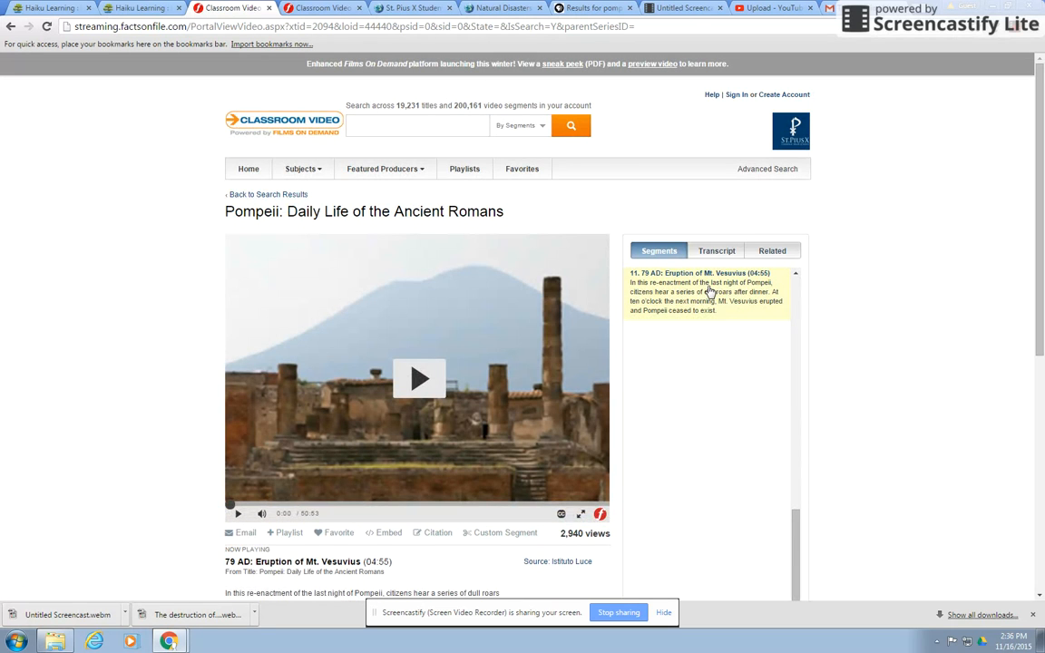
mouse_move(643, 287)
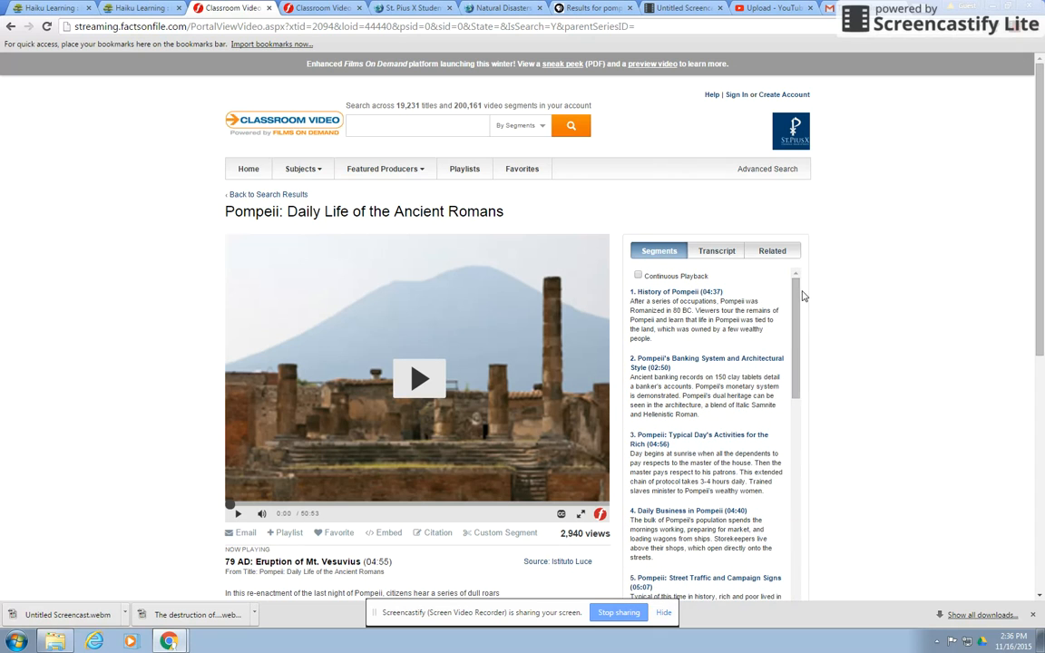
mouse_move(436, 523)
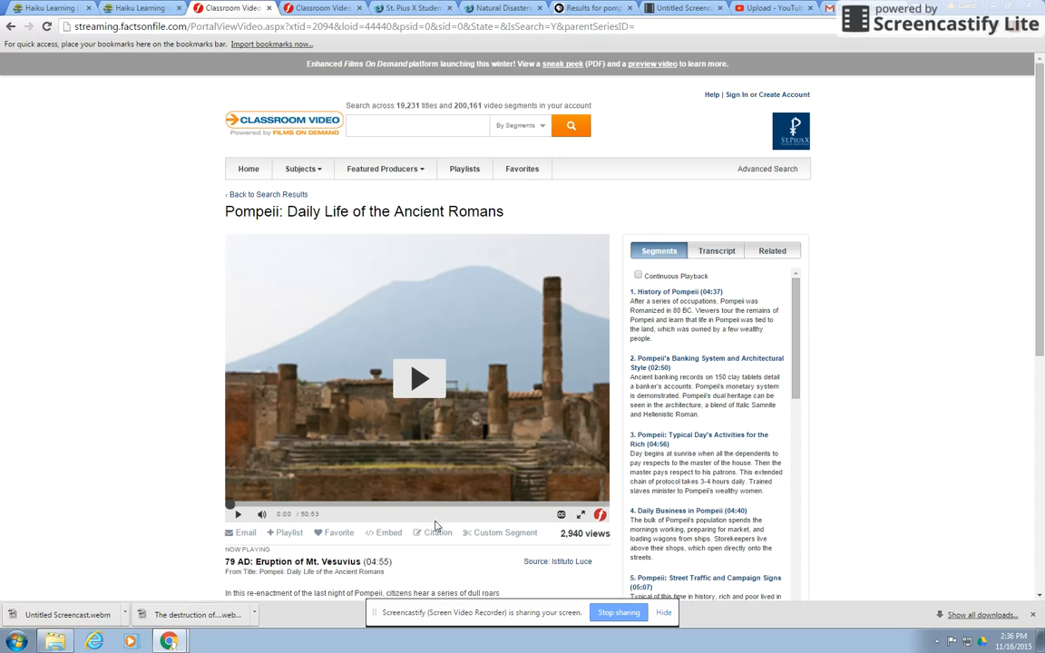
left_click(440, 532)
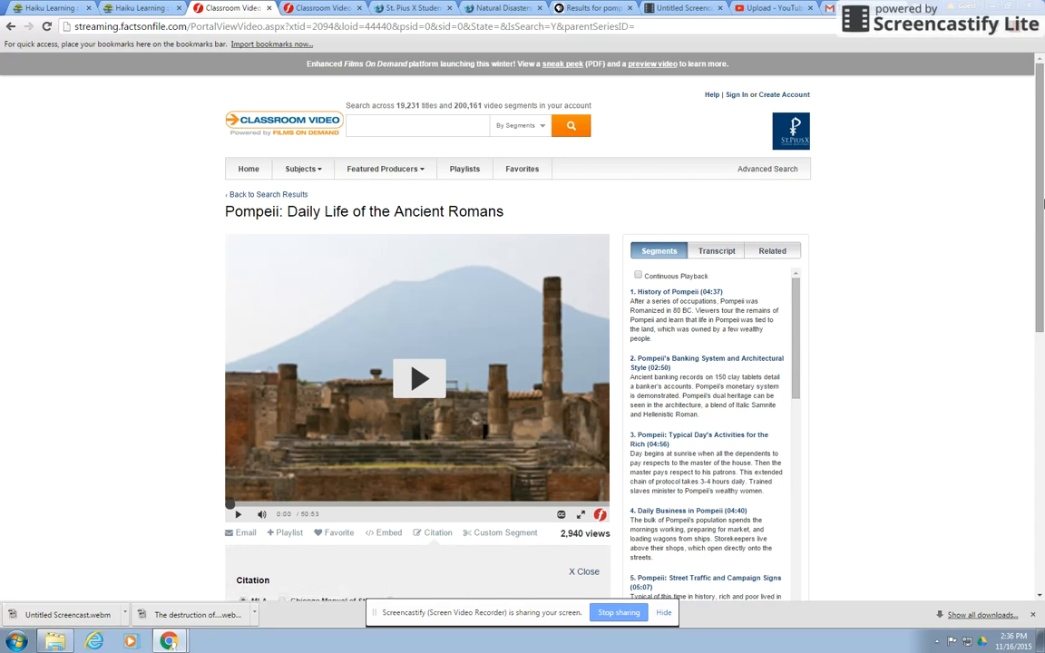
scroll("down", 3)
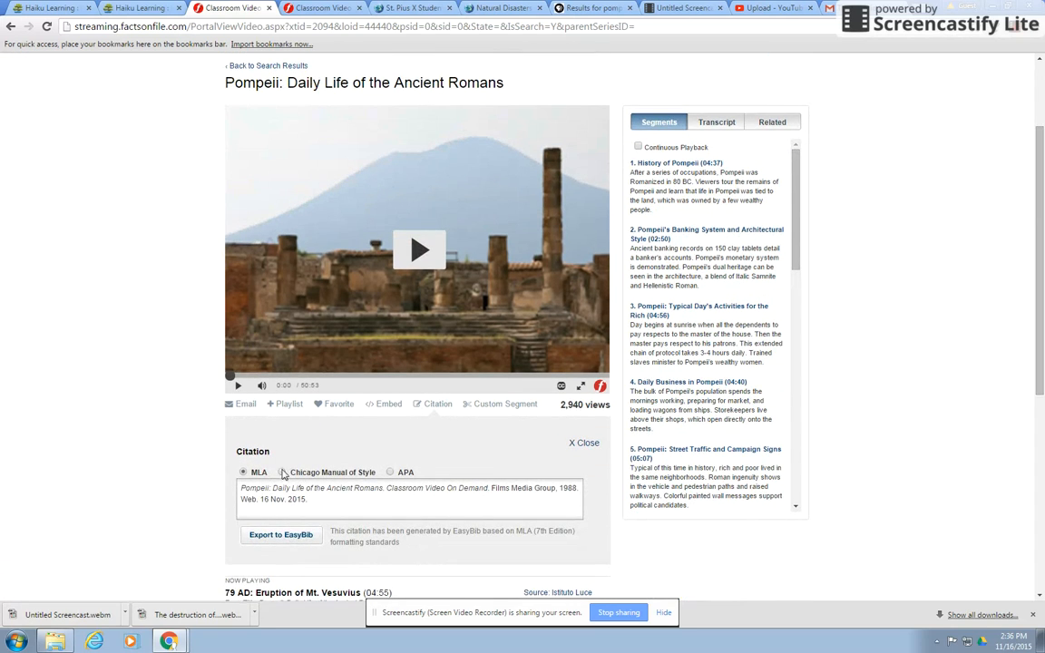
left_click(282, 472)
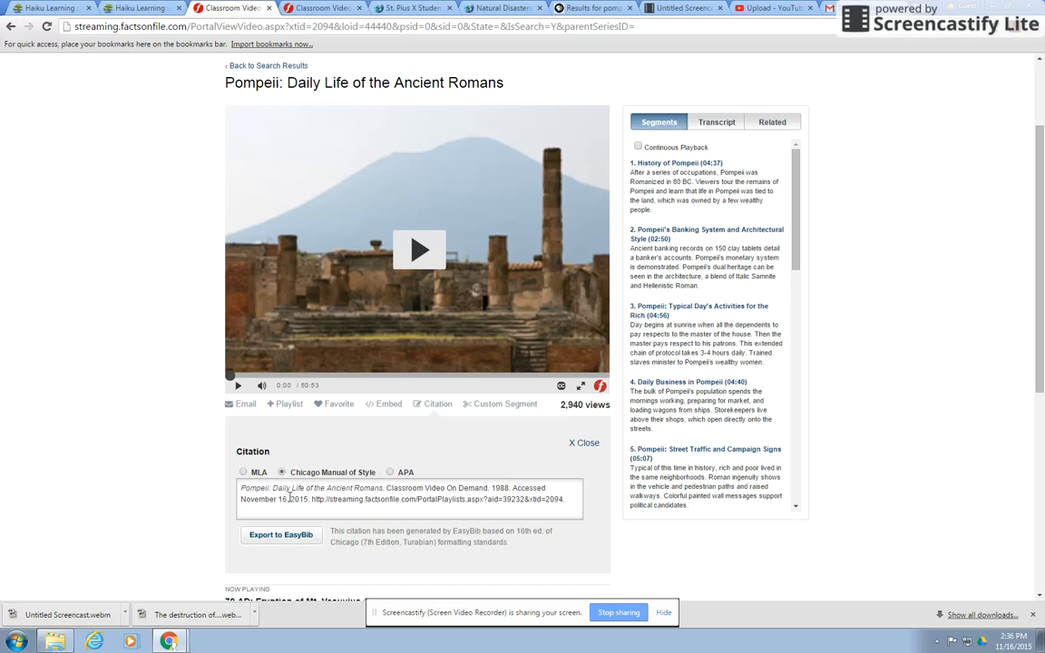
mouse_move(810, 274)
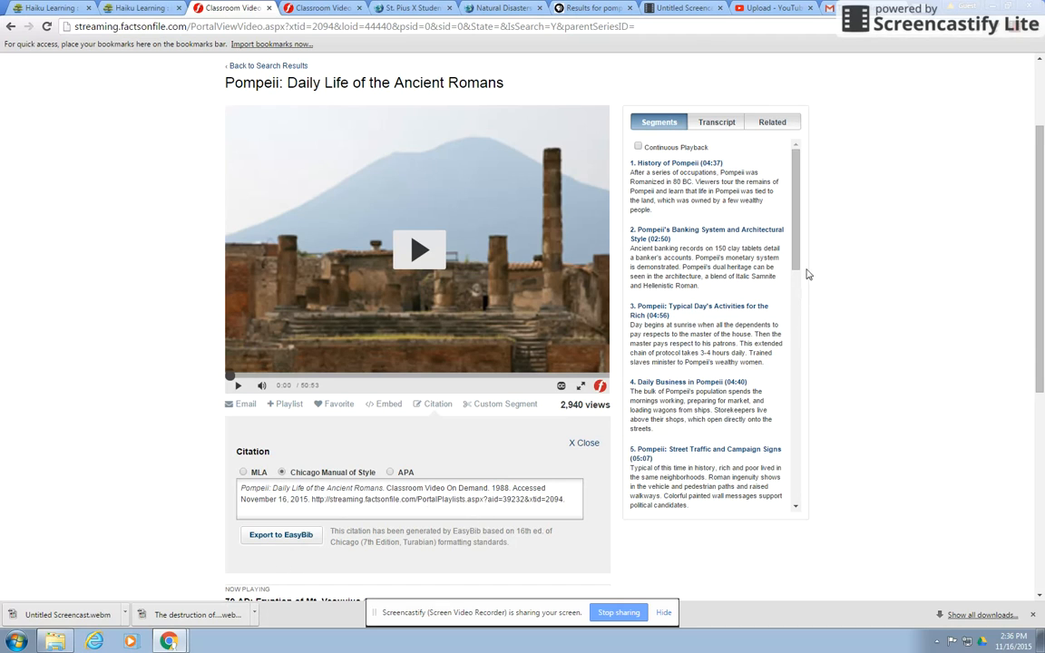
scroll("down", 3)
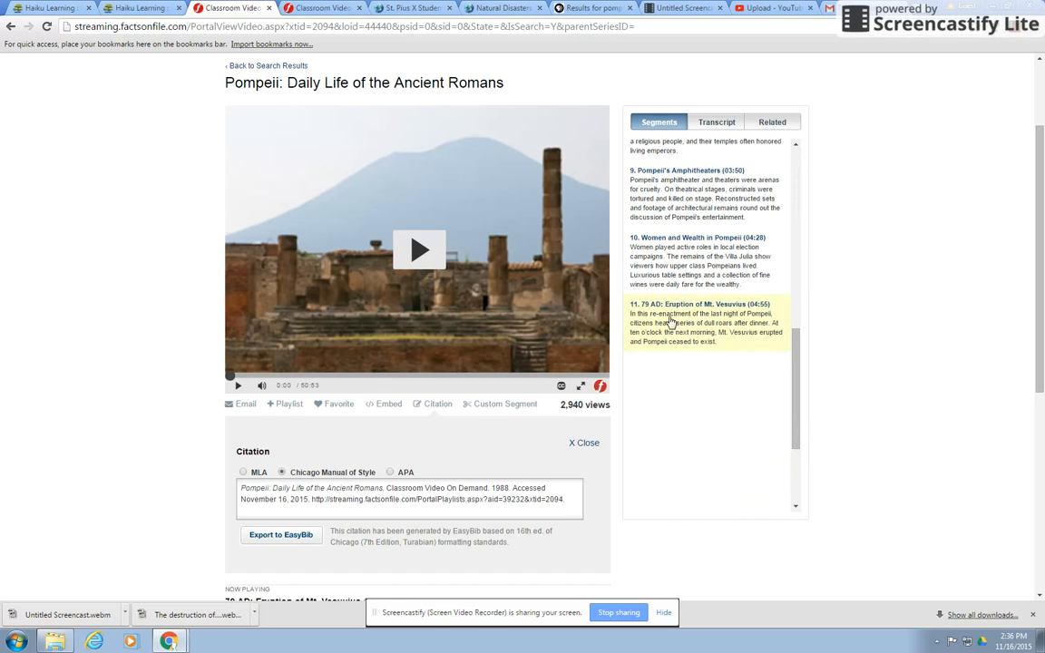
mouse_move(684, 305)
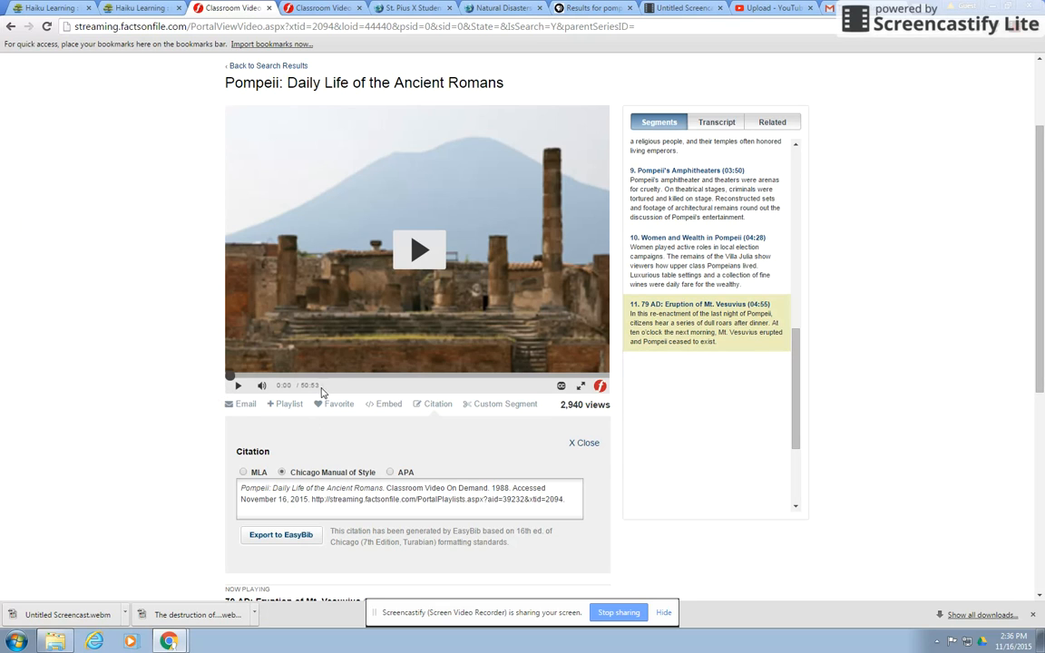
mouse_move(766, 313)
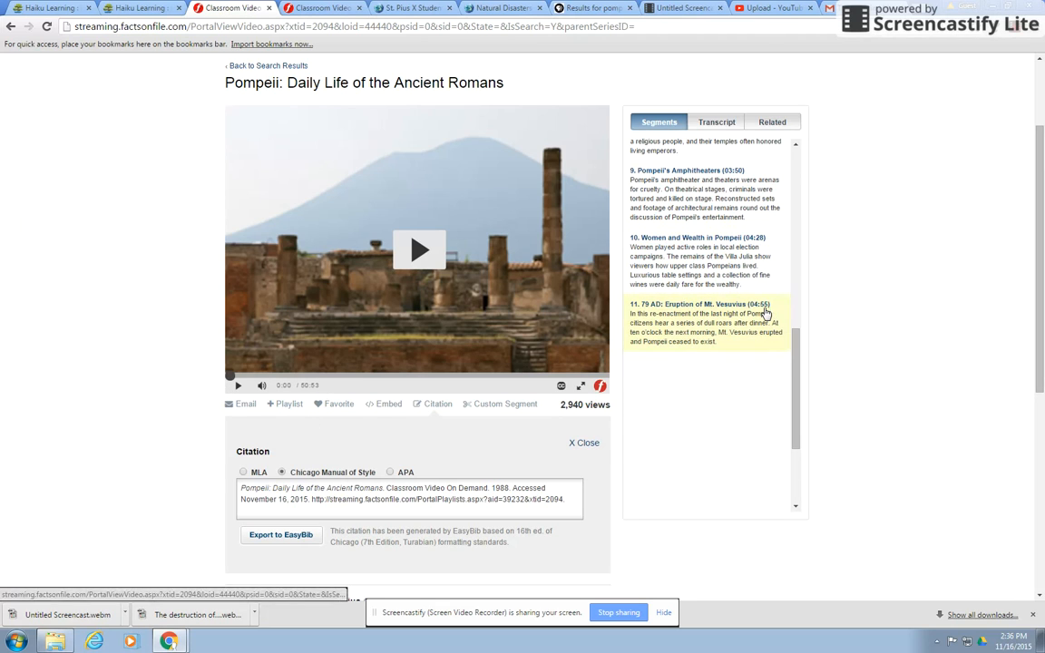
Step: Show the interactive transcript beside the Pompeii: Daily Life of the Ancient Romans video
left_click(715, 122)
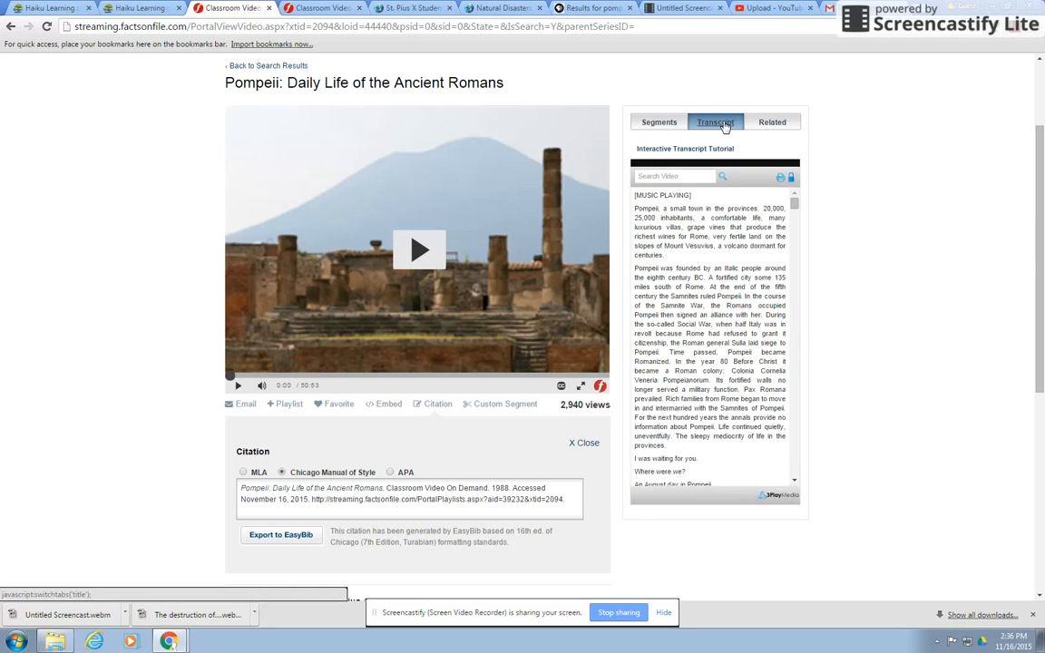
mouse_move(276, 388)
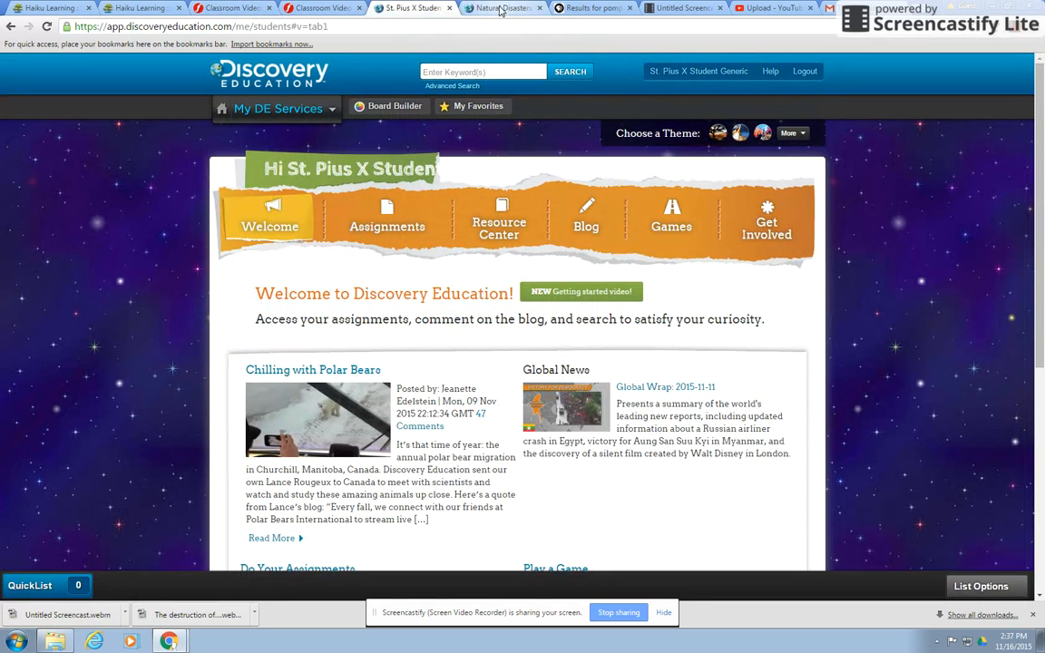
Step: Return to the library's video resources page and open Discovery Education's student home
left_click(529, 8)
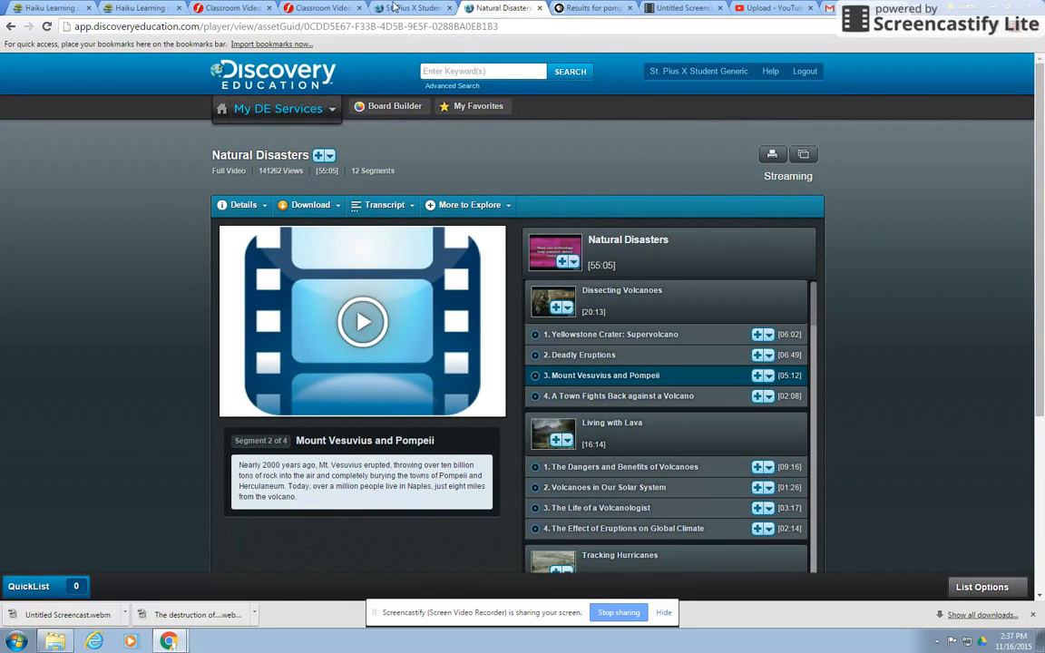
left_click(422, 7)
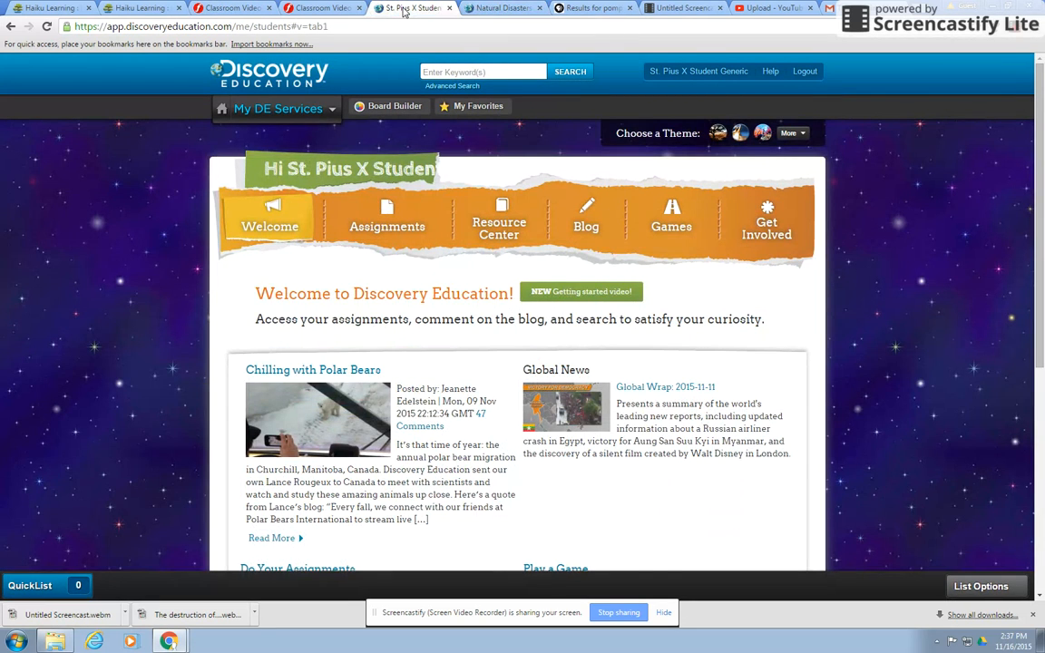
left_click(136, 15)
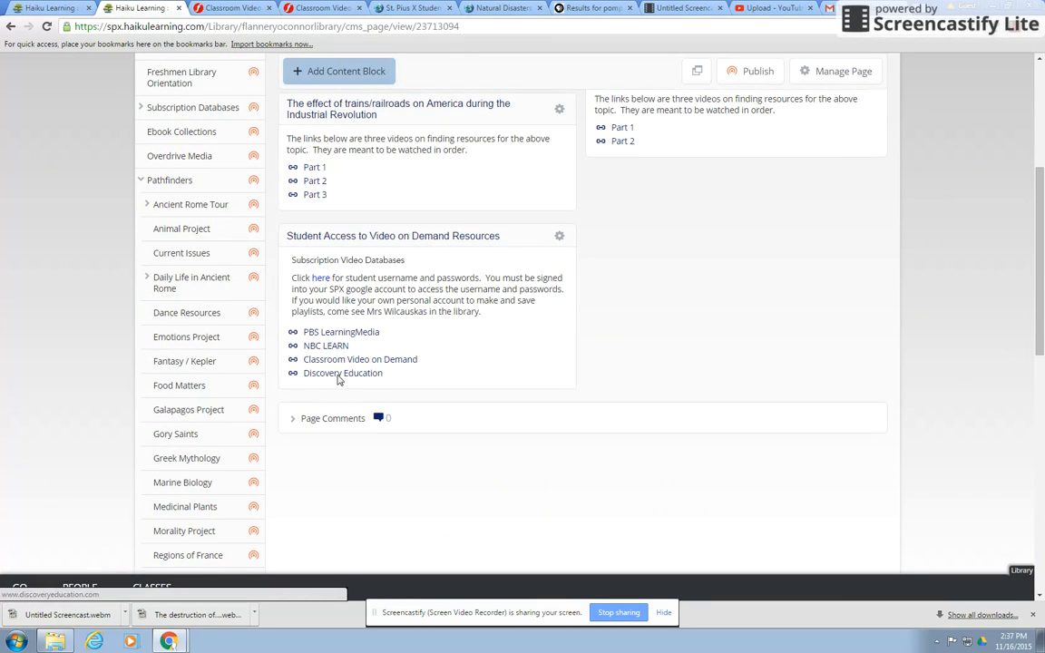
left_click(343, 374)
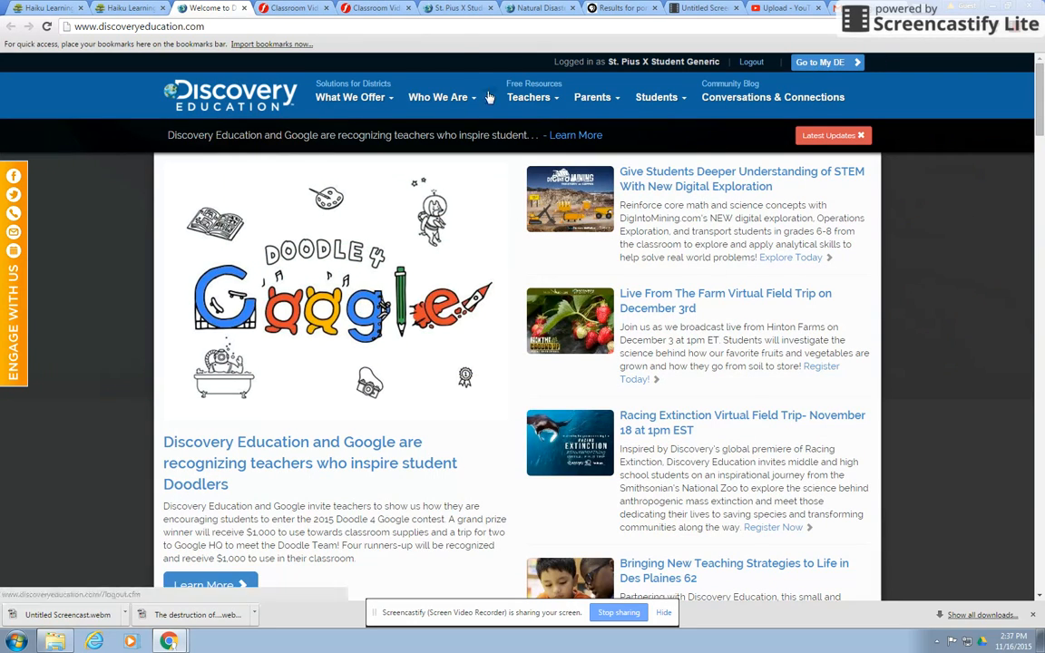
left_click(469, 11)
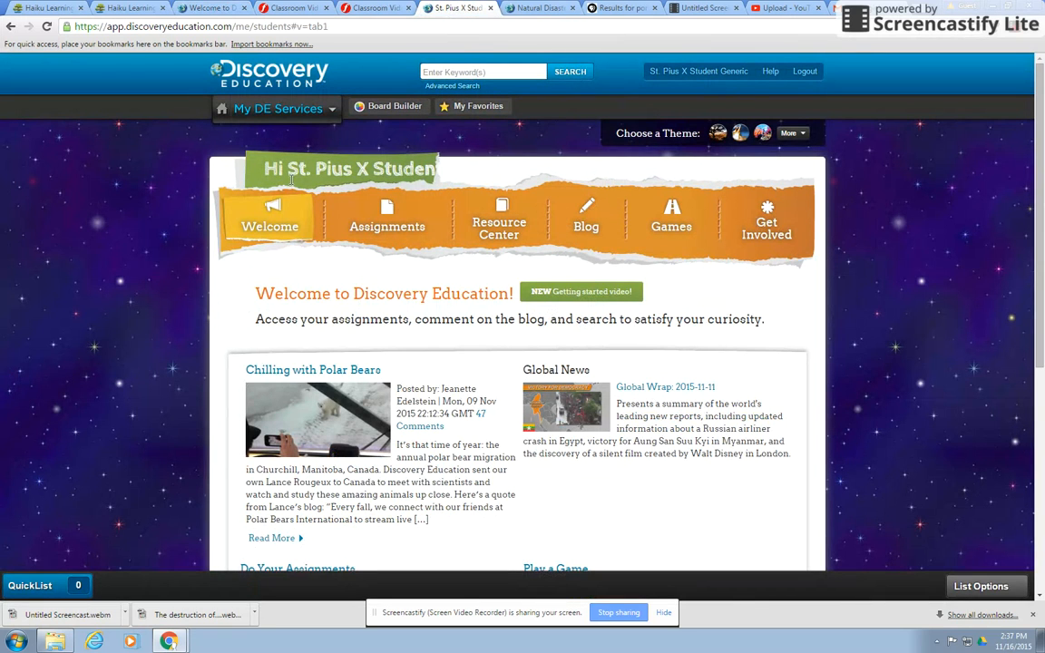
Step: Run a Discovery Education keyword search for vesuvius, listing 37 results
left_click(468, 72)
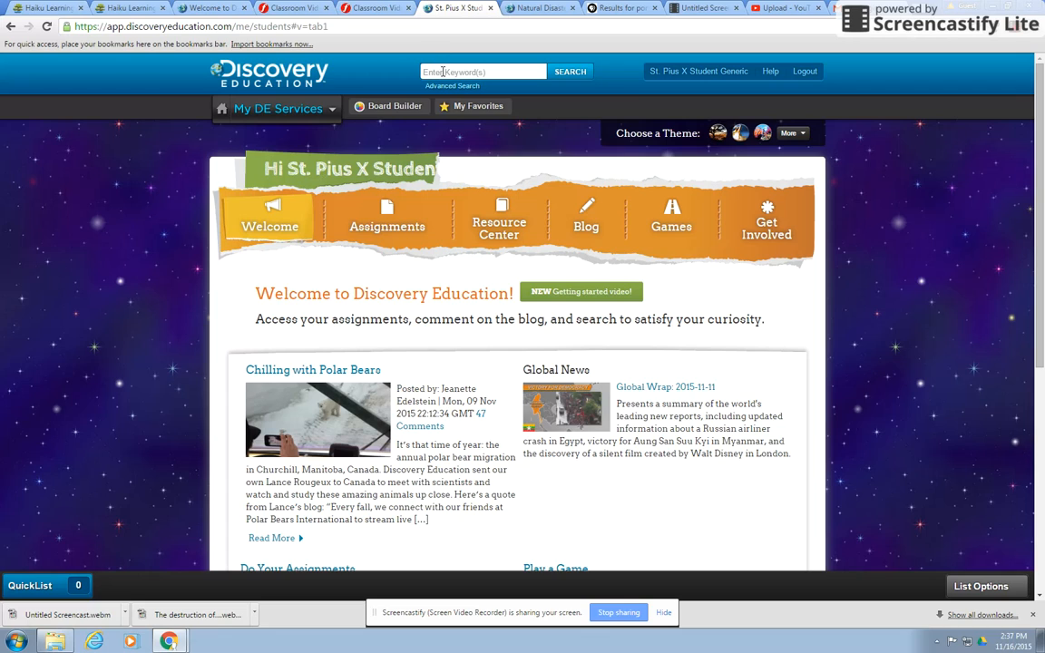
type("v")
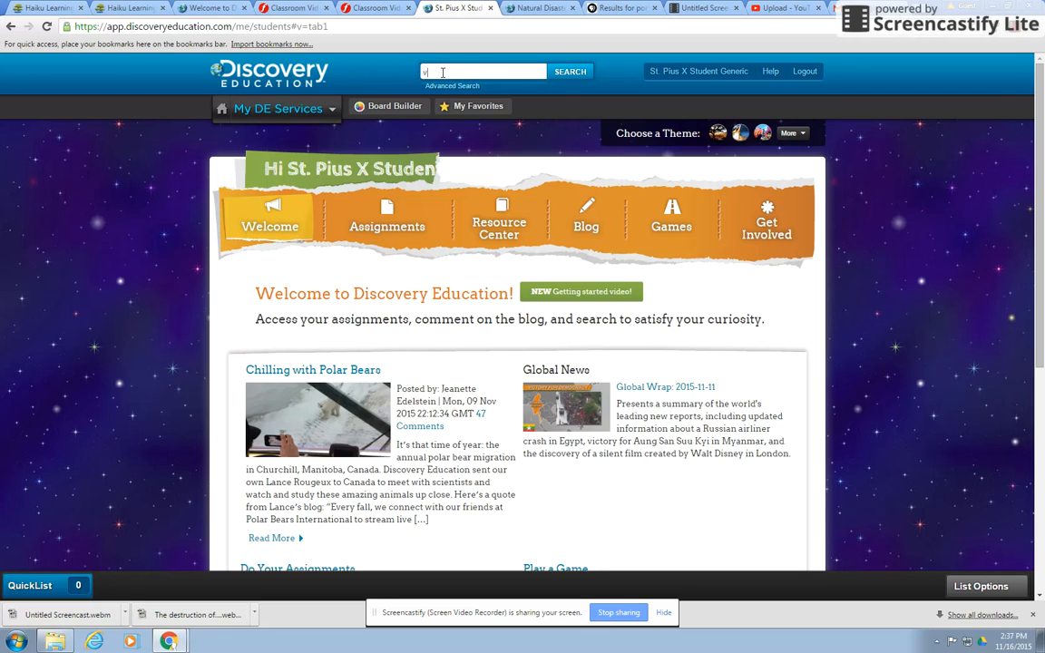
type("vesuvius")
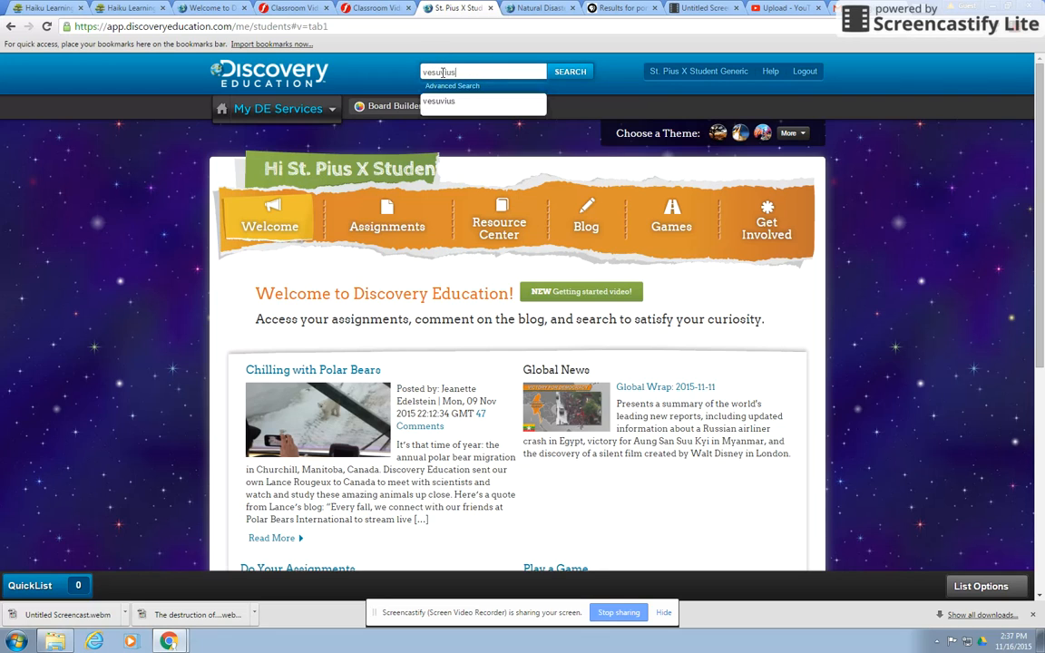
left_click(557, 8)
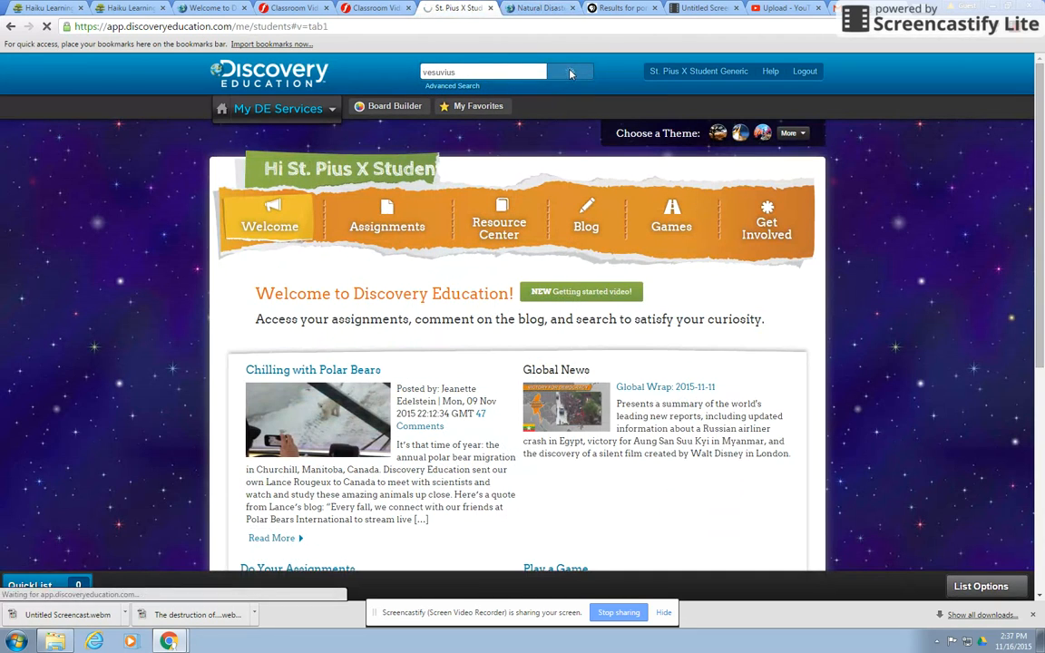
left_click(570, 72)
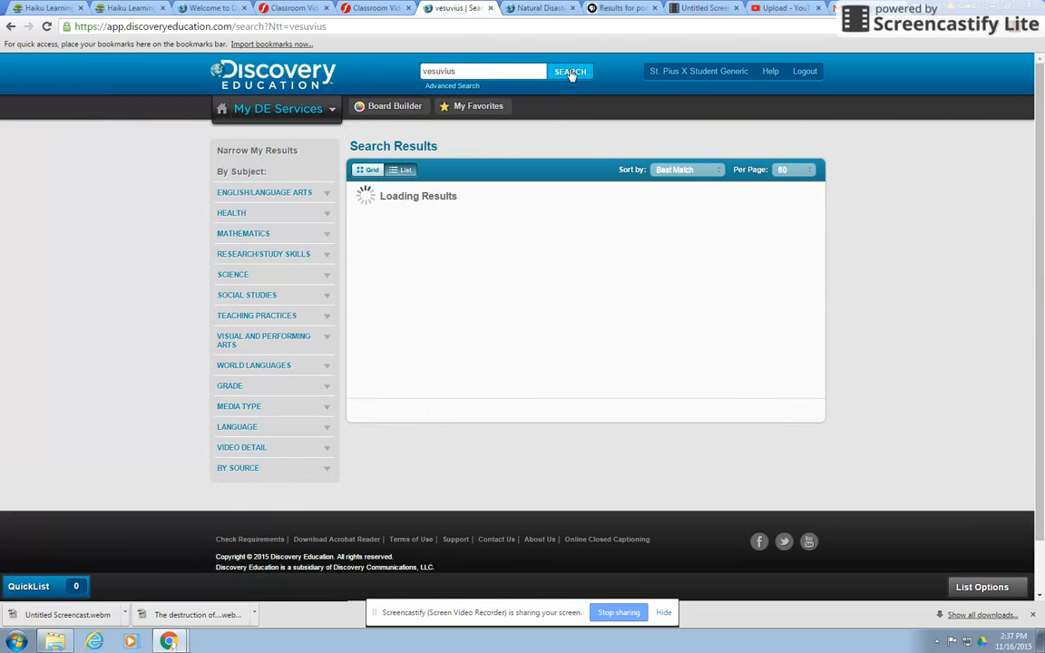
left_click(570, 72)
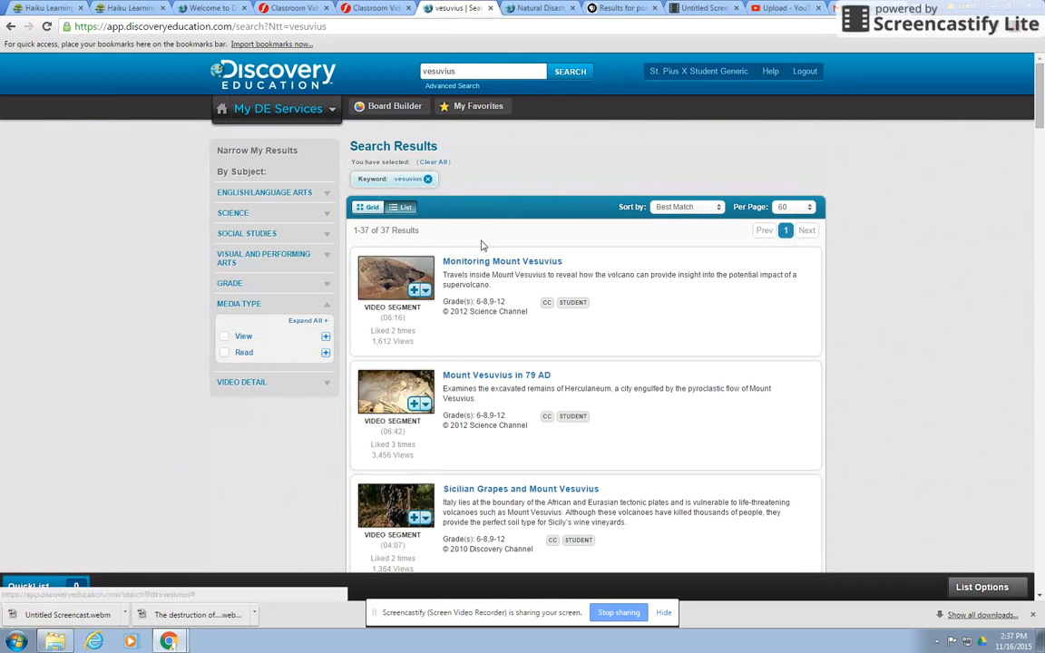
mouse_move(528, 381)
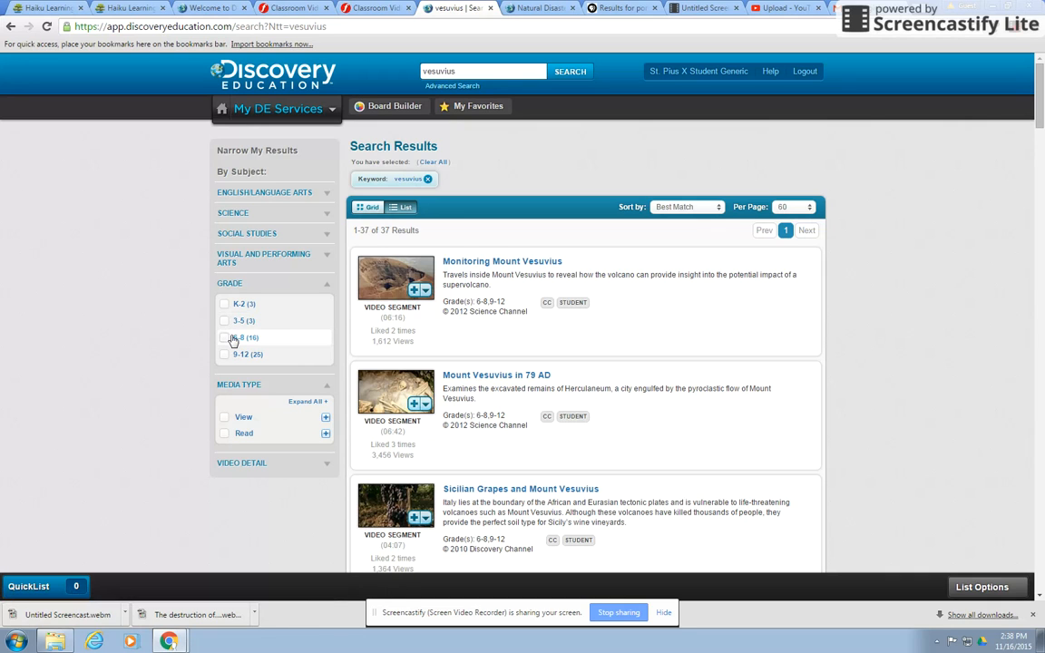
Step: Narrow the vesuvius results to grades 6-8 and 9-12 and to video media
left_click(225, 338)
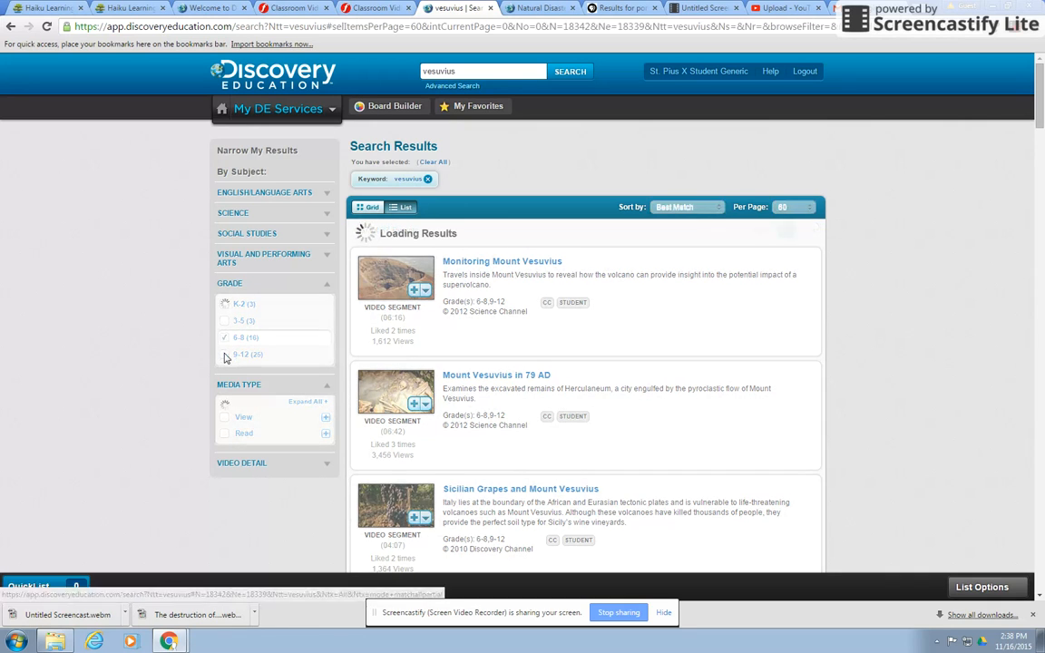
left_click(225, 338)
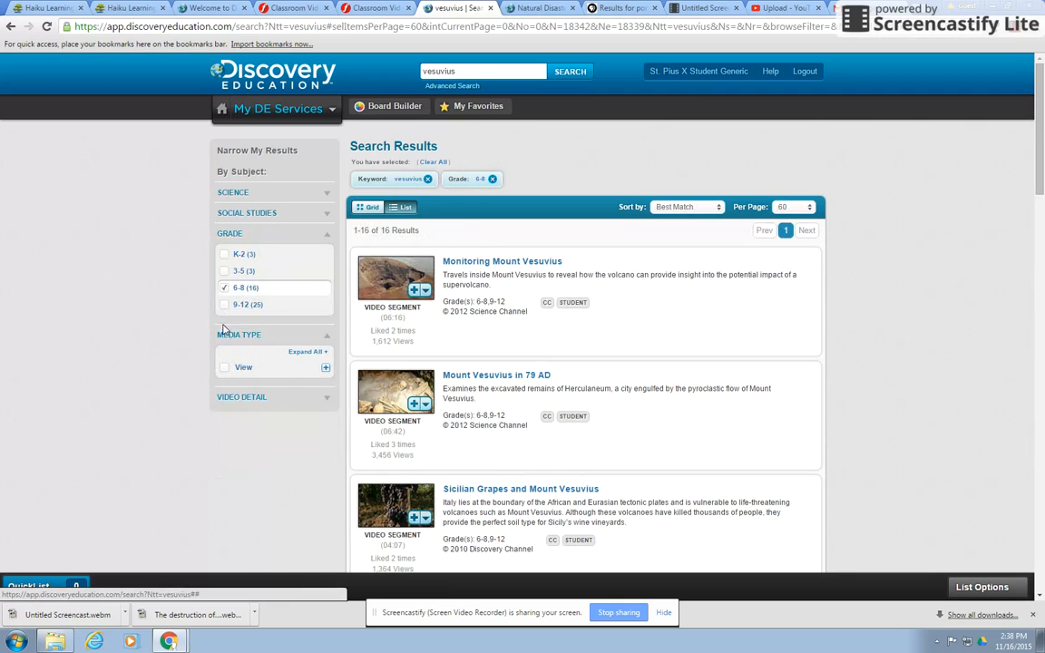
left_click(226, 305)
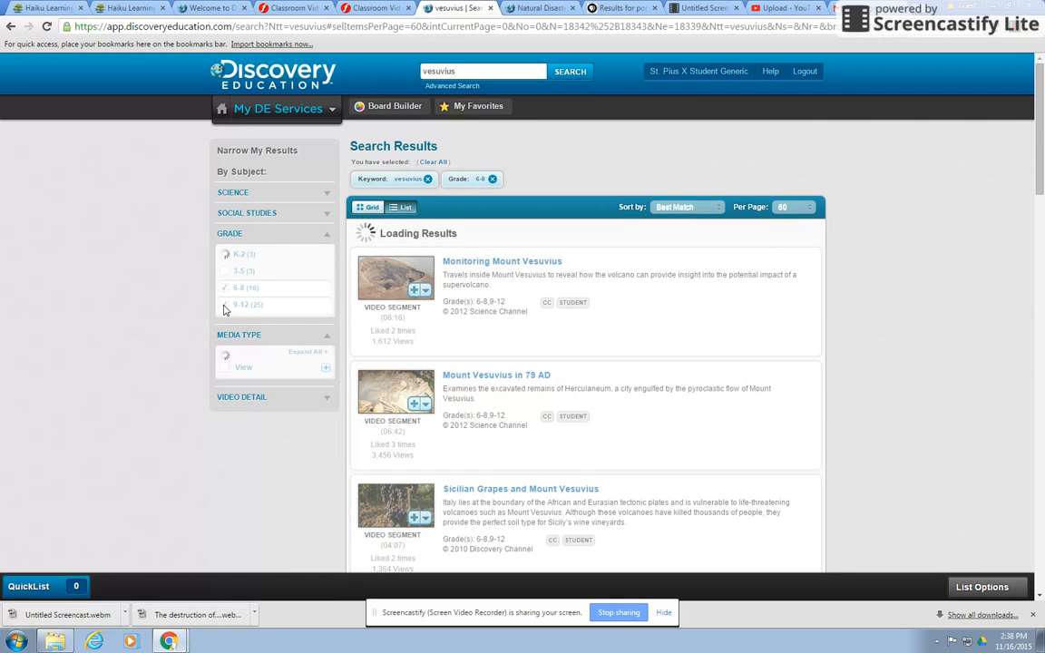
left_click(225, 305)
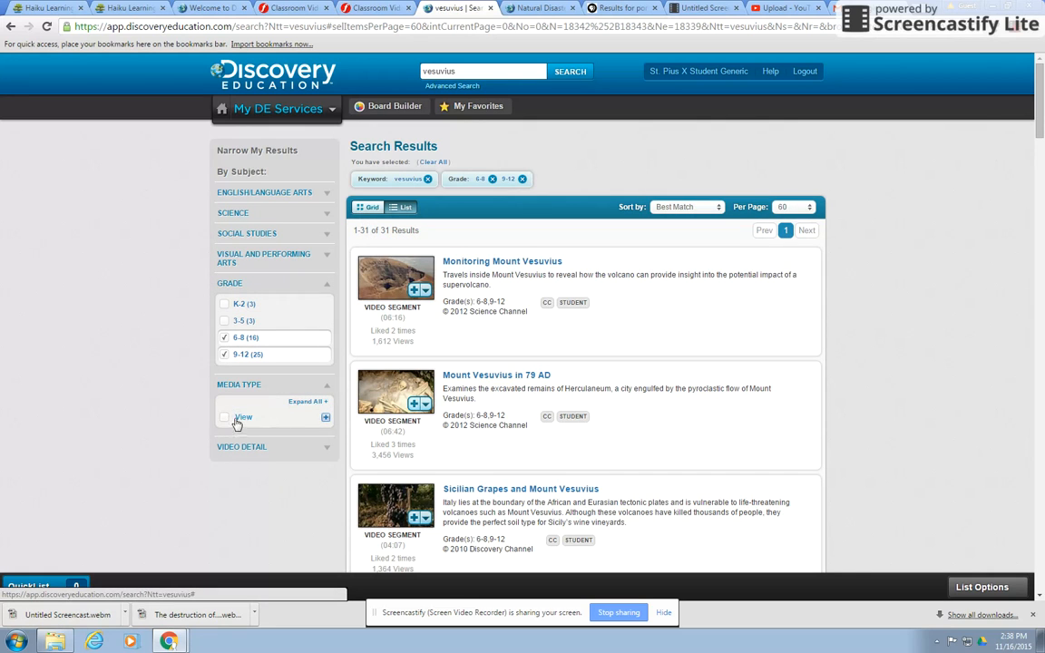
left_click(225, 417)
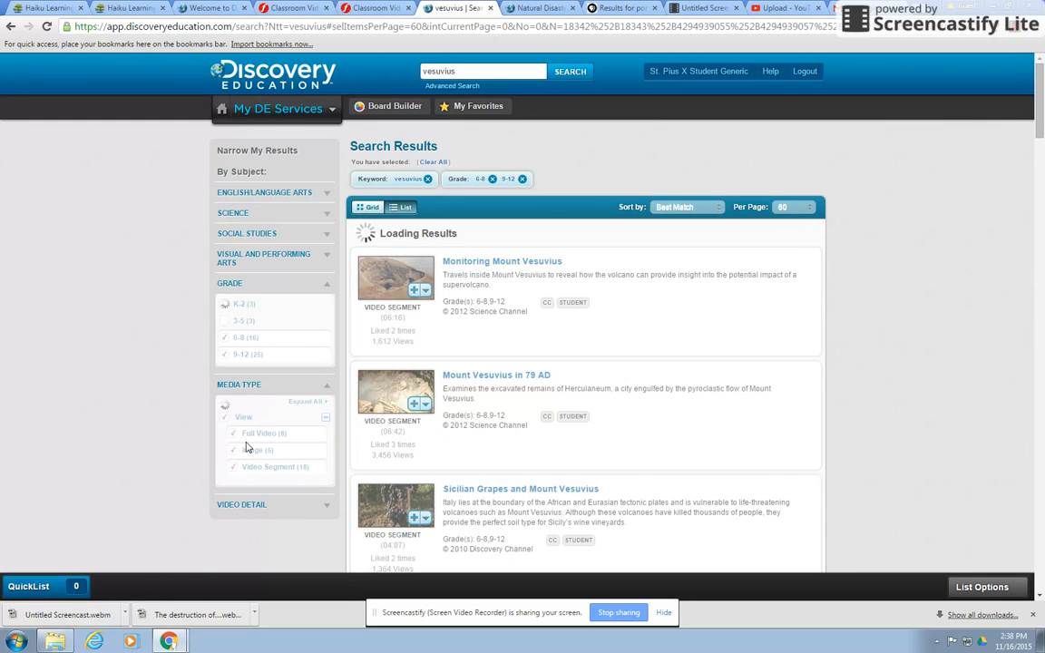
mouse_move(229, 461)
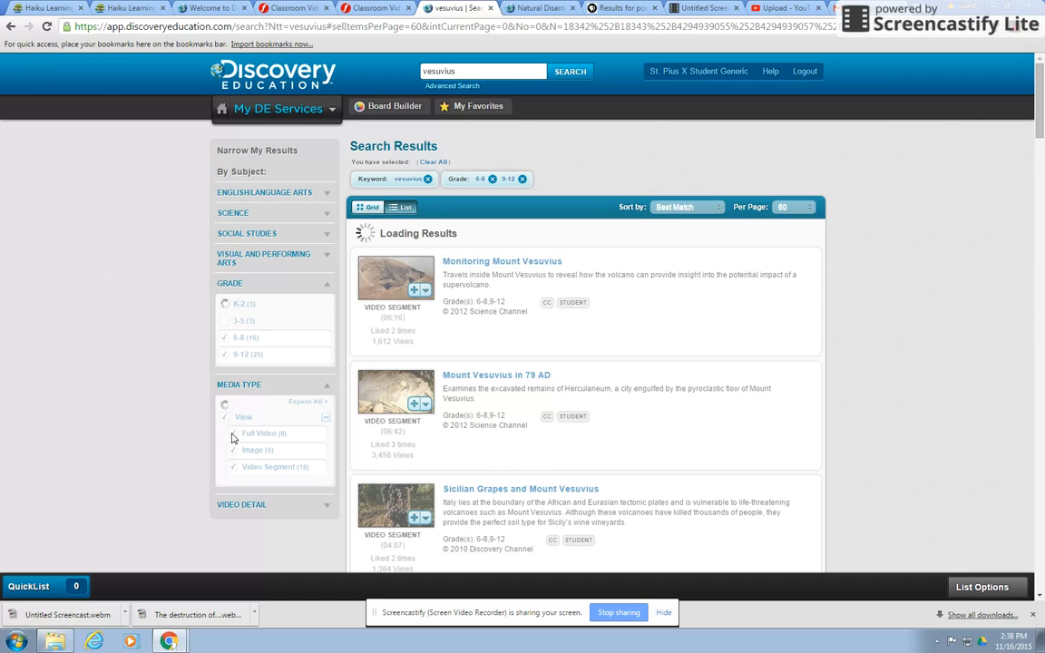
mouse_move(238, 450)
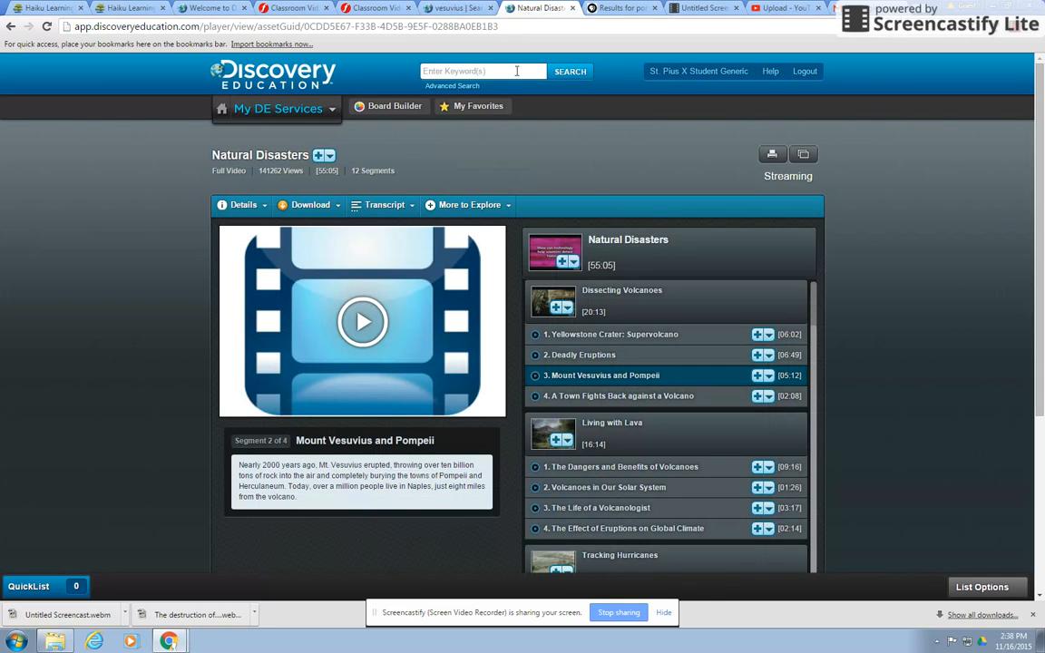
mouse_move(628, 240)
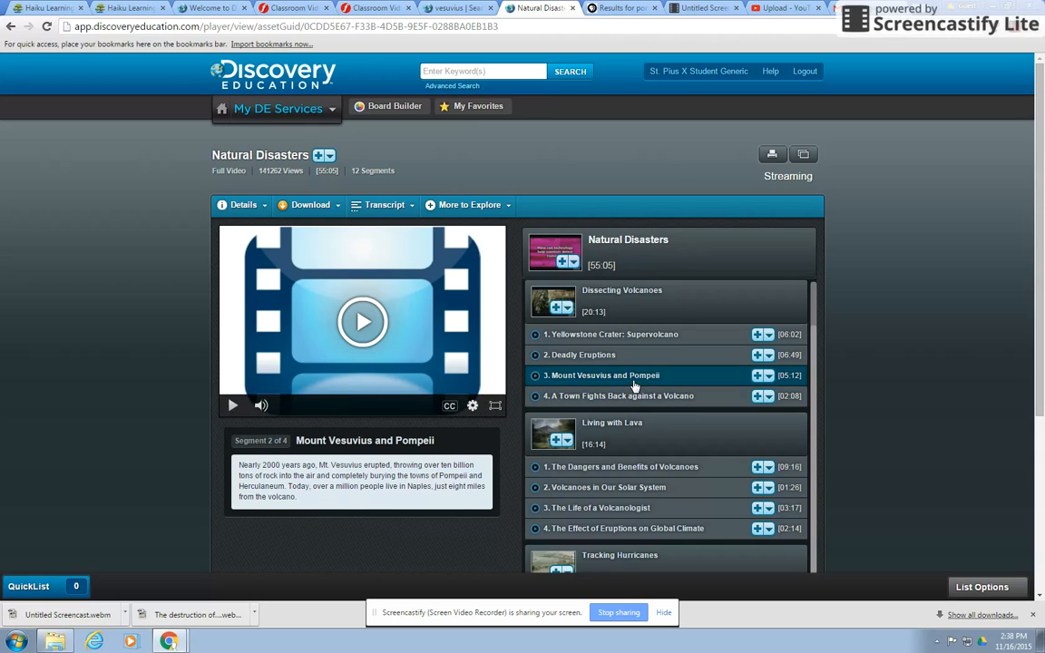
mouse_move(621, 388)
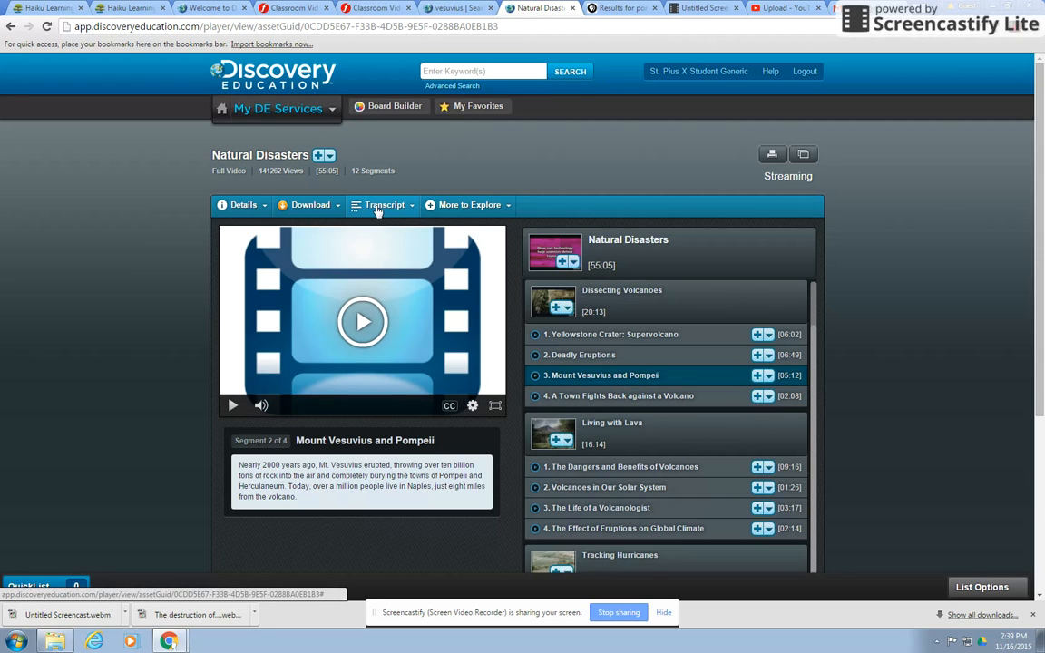
Step: Show the Natural Disasters video's Pompeii transcript, then switch to the PBS LearningMedia pompeii results
left_click(381, 203)
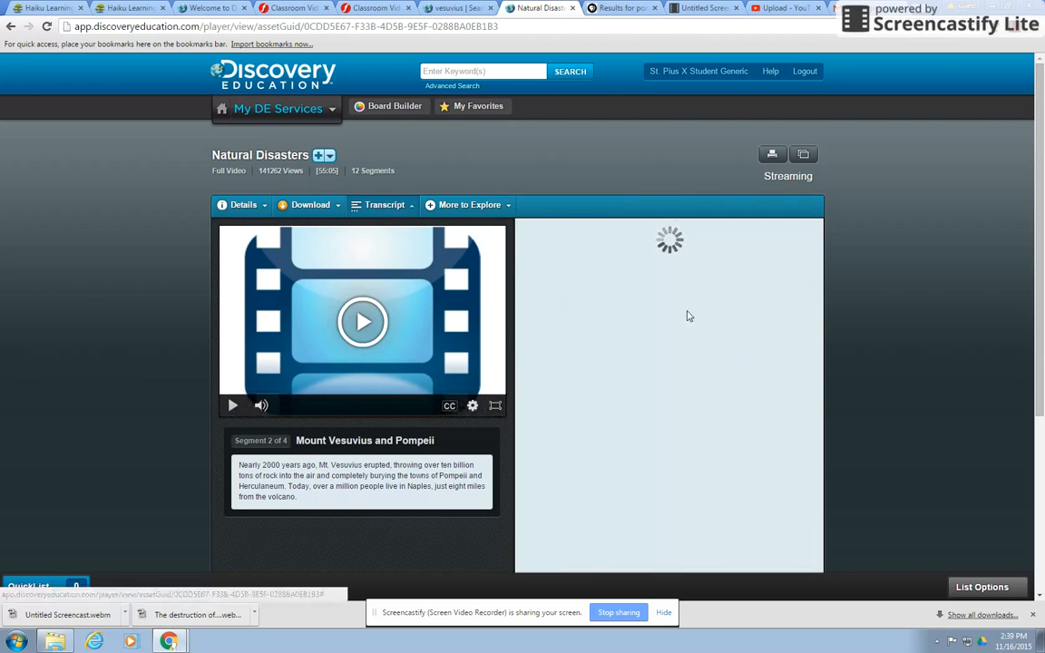
mouse_move(694, 276)
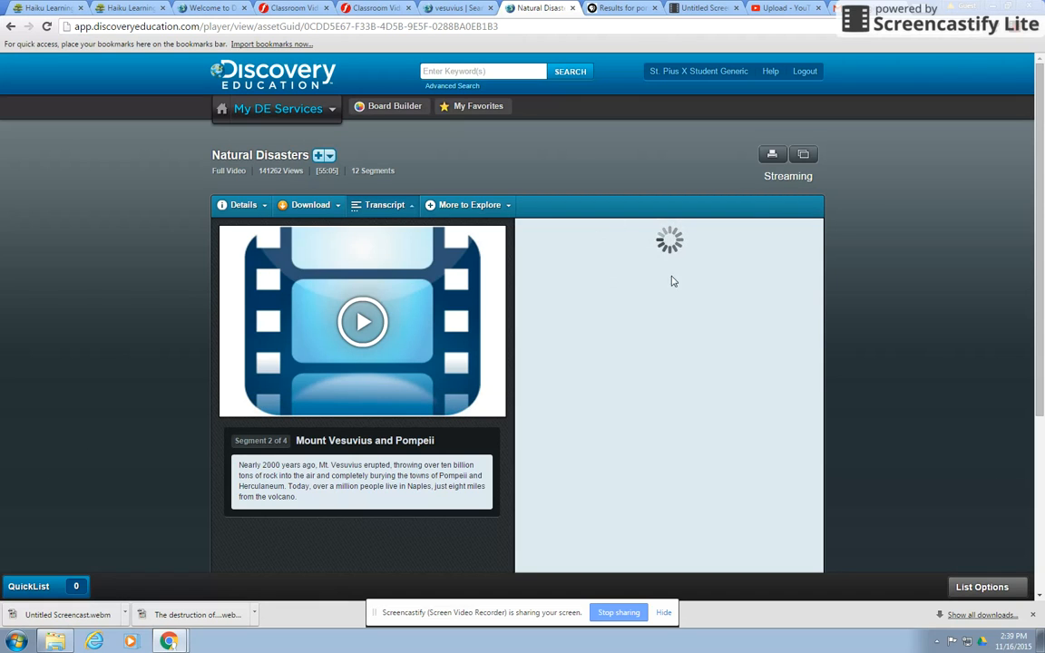
left_click(381, 203)
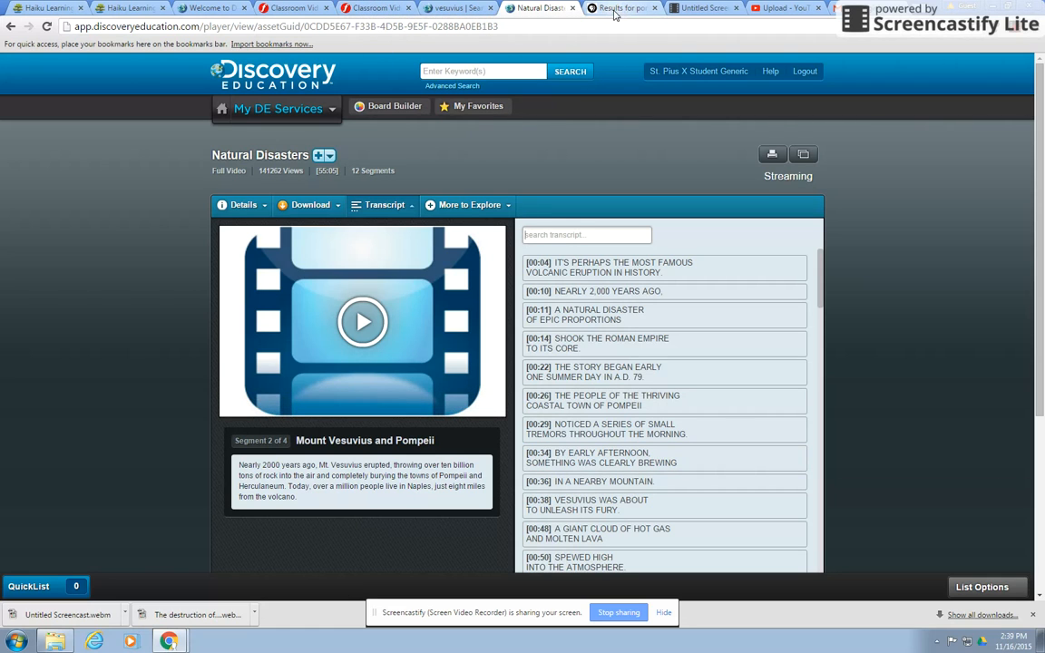
left_click(621, 7)
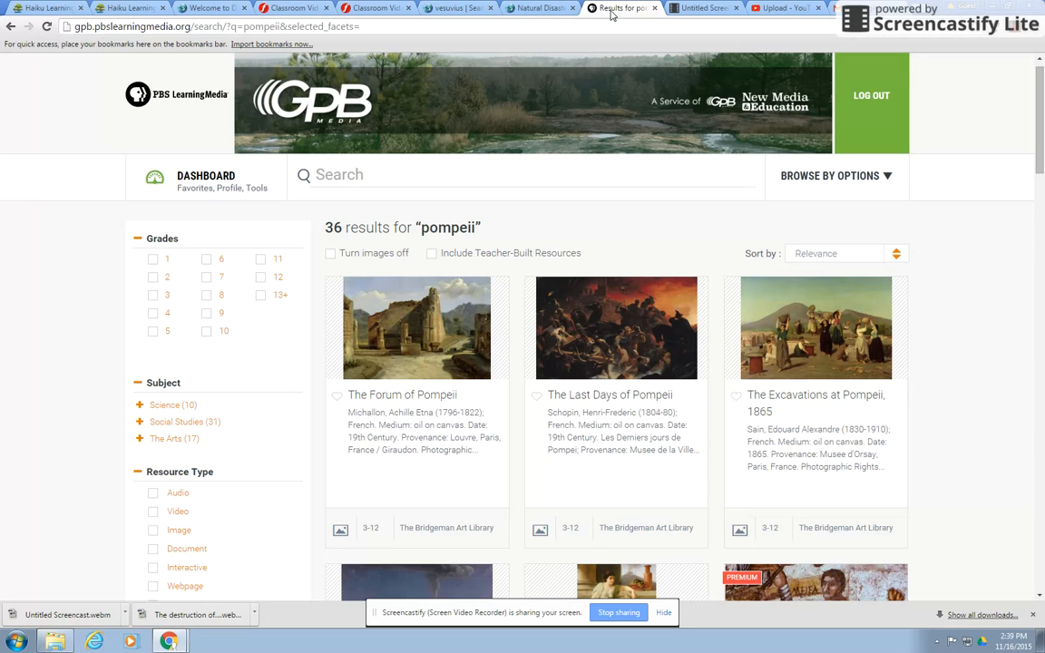
scroll("down", 3)
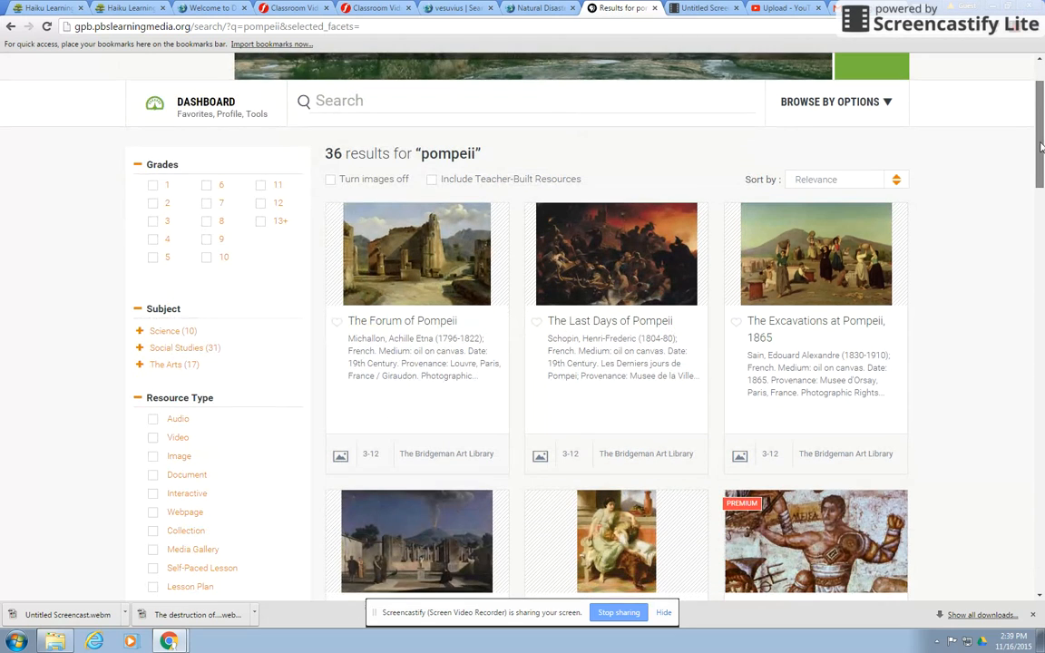
scroll("down", 3)
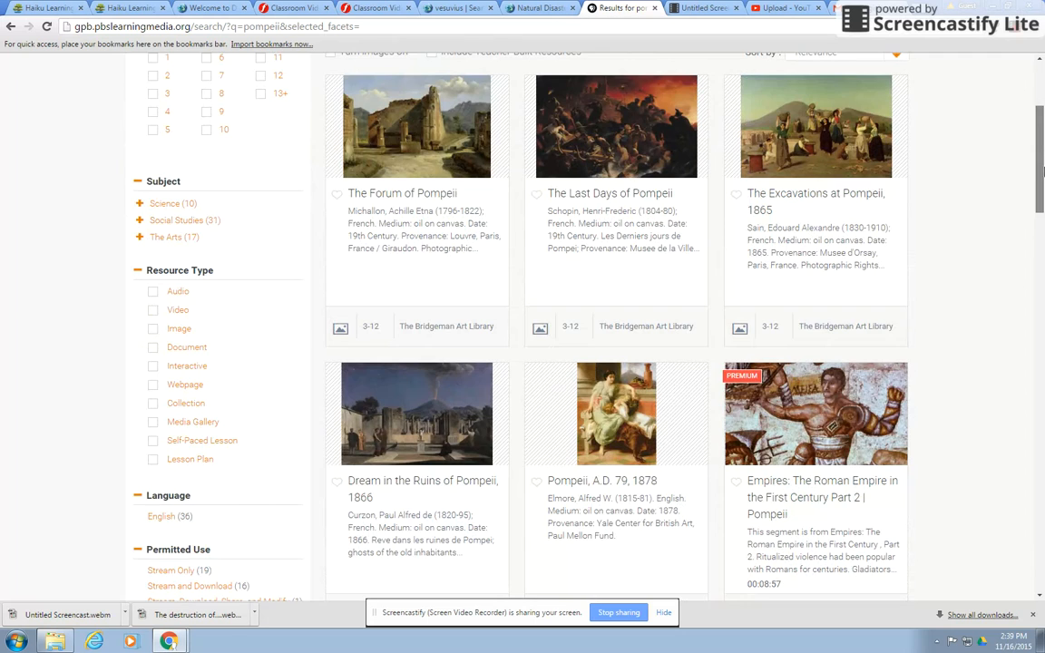
scroll("up", 3)
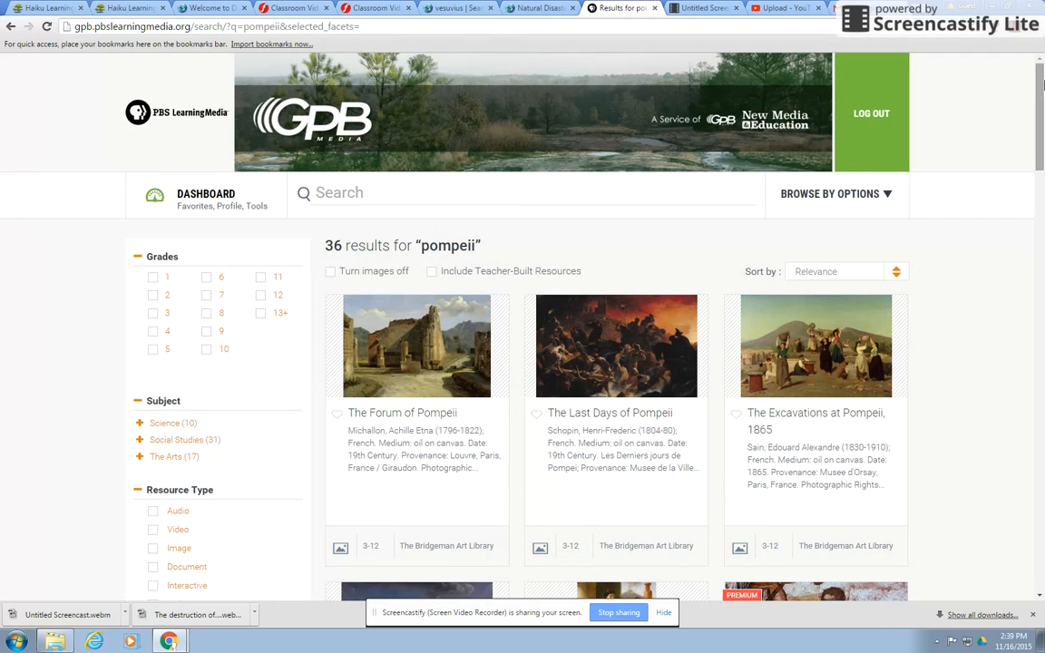
scroll("down", 3)
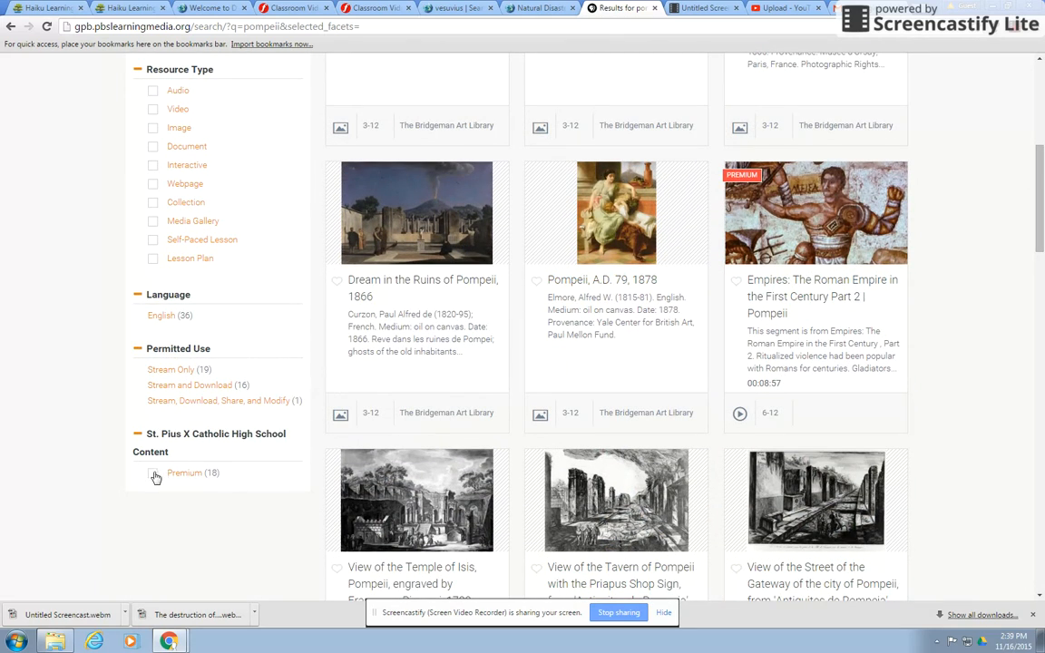
Step: Limit the pompeii results to Premium content and the Video resource type, leaving 18 items
left_click(154, 476)
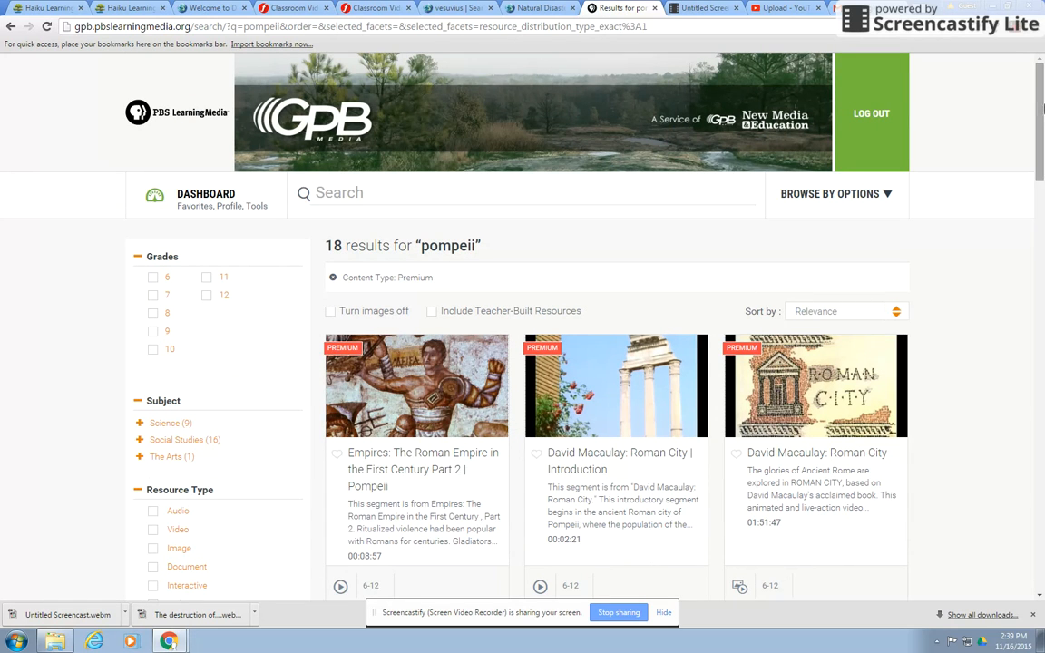
scroll("down", 3)
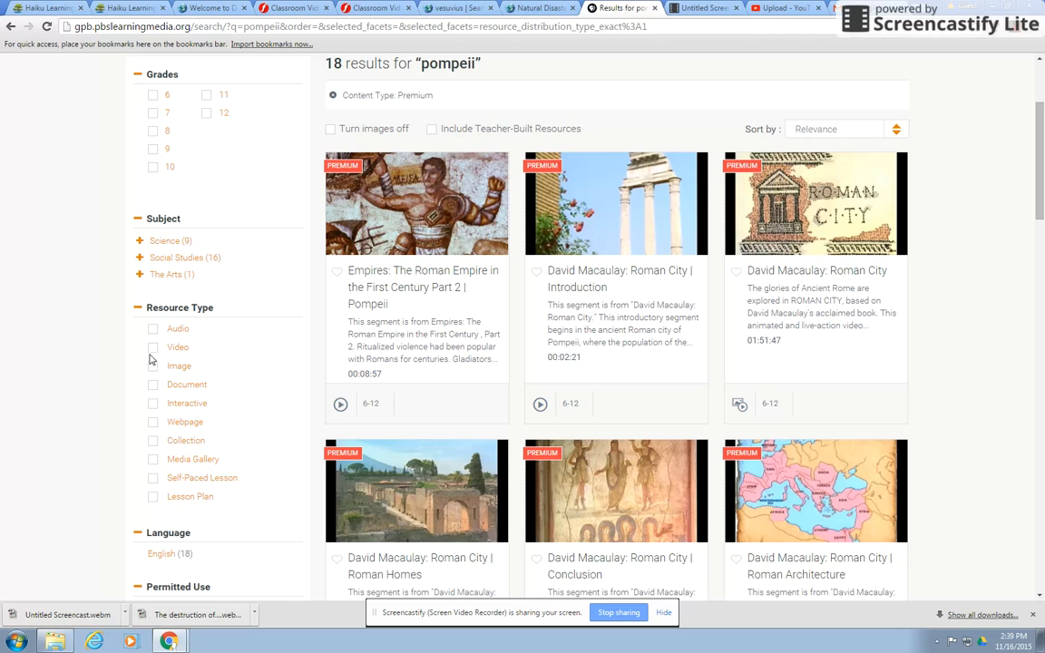
mouse_move(156, 352)
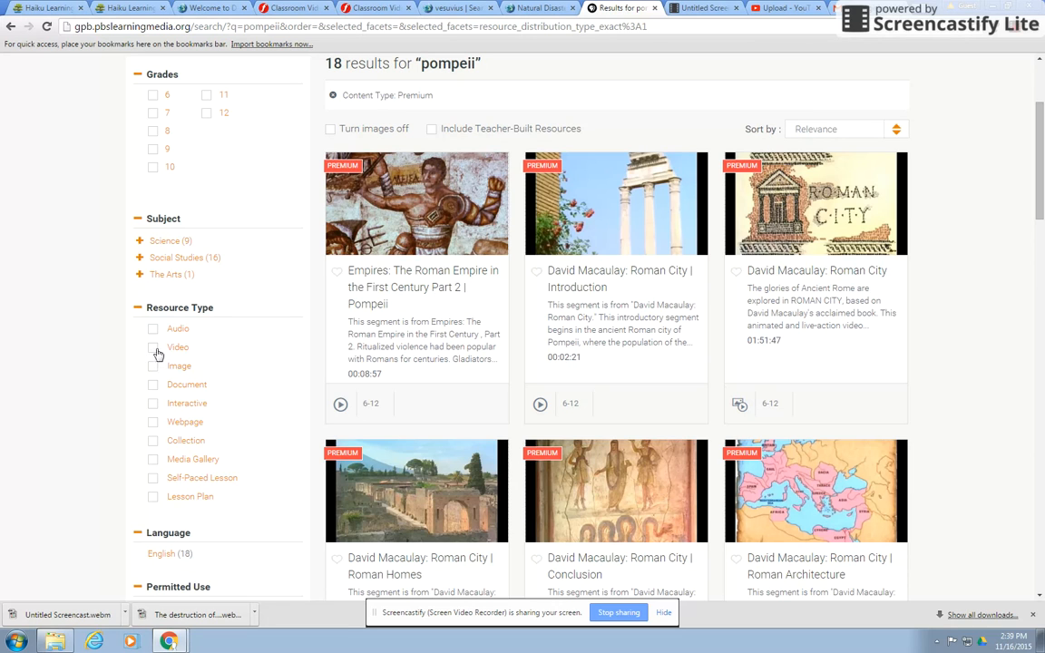
left_click(152, 346)
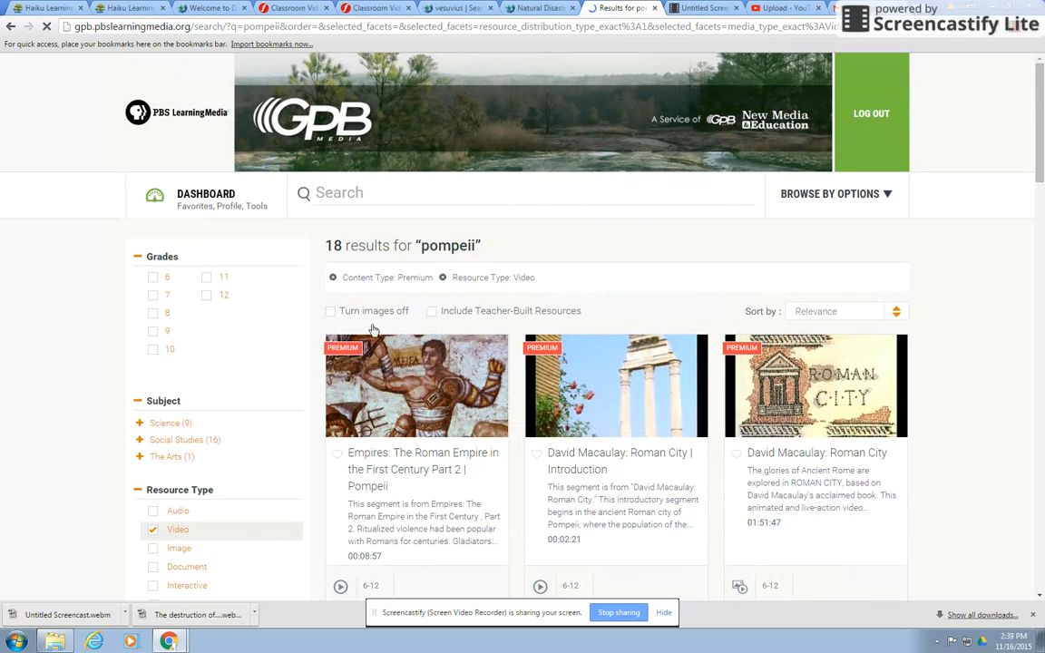
scroll("down", 3)
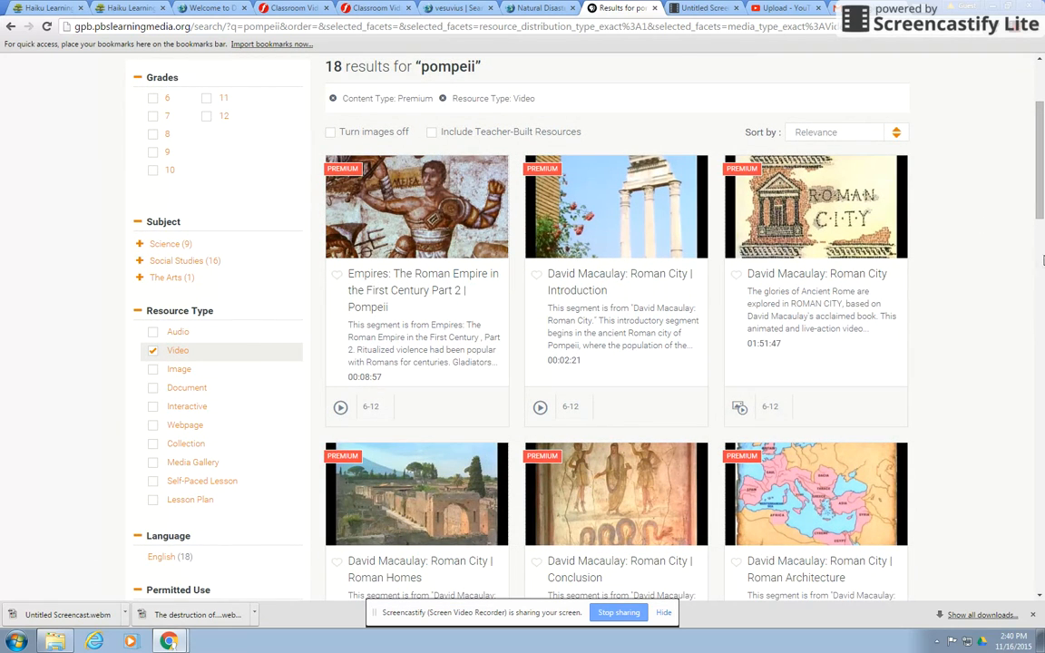
scroll("down", 3)
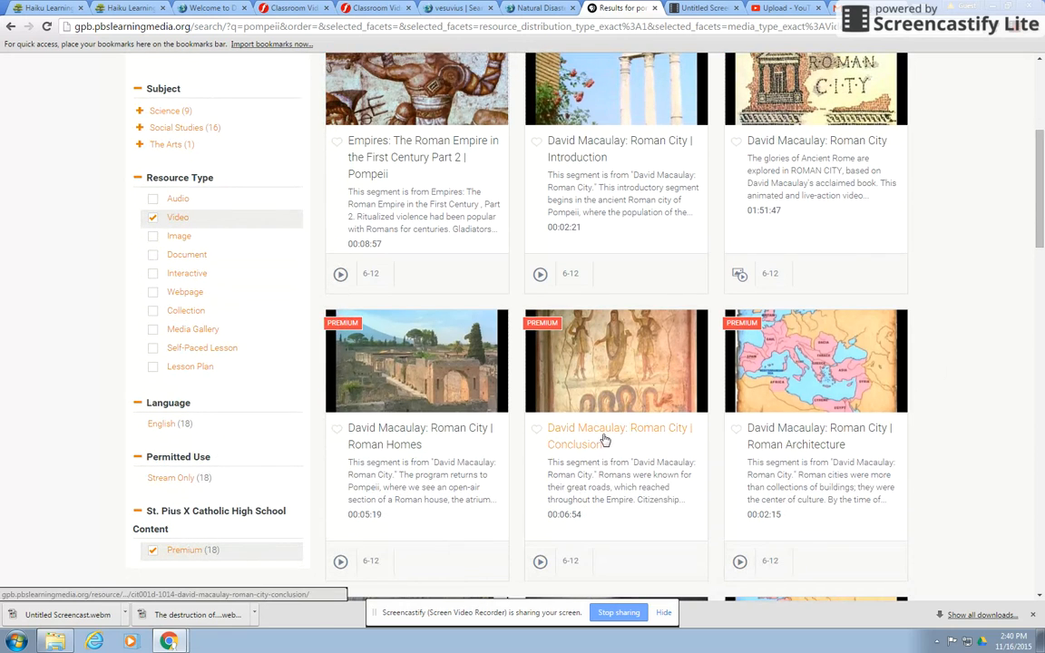
scroll("down", 3)
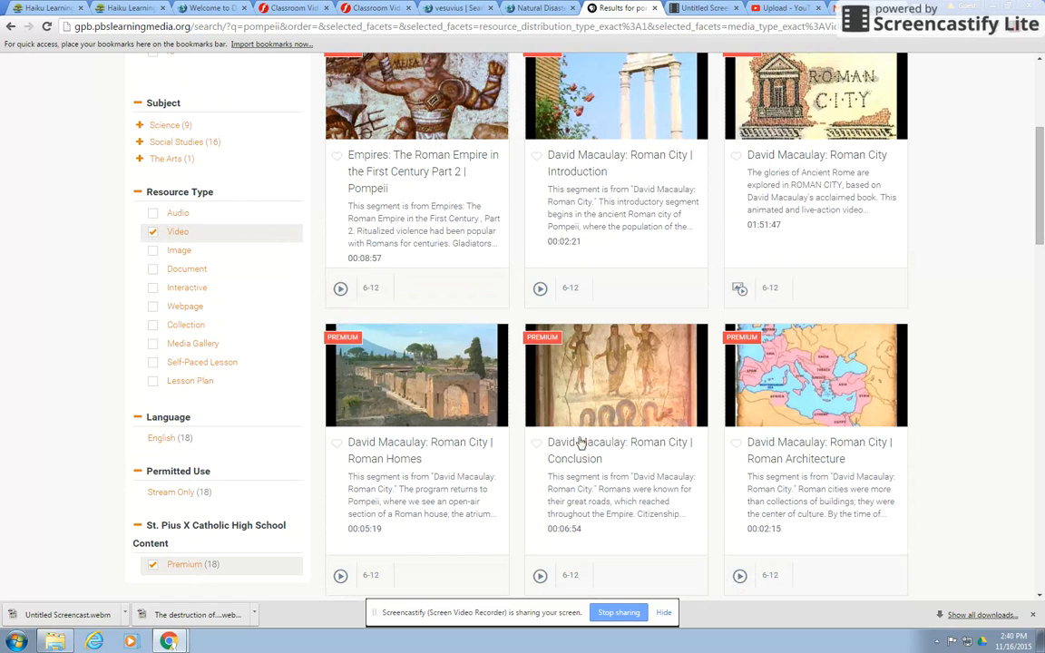
mouse_move(599, 454)
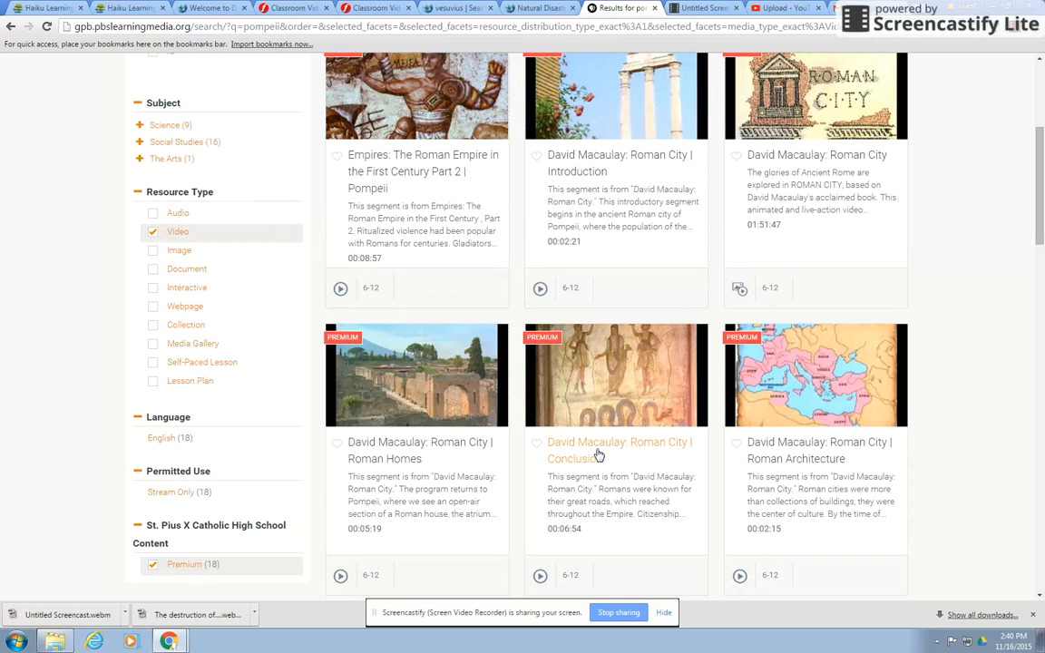
mouse_move(668, 447)
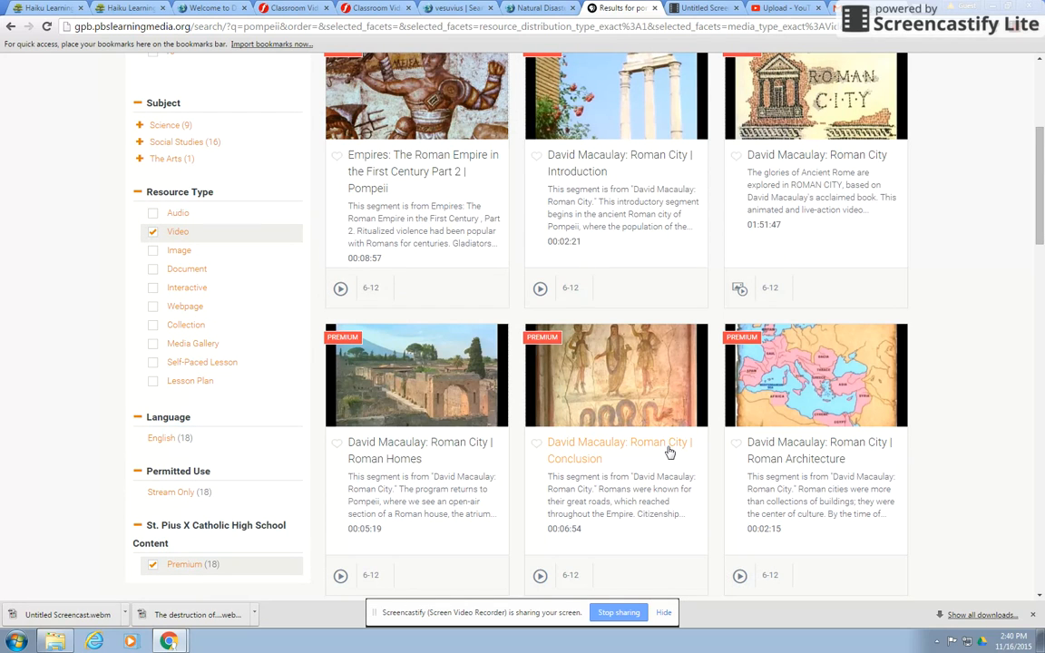
mouse_move(668, 452)
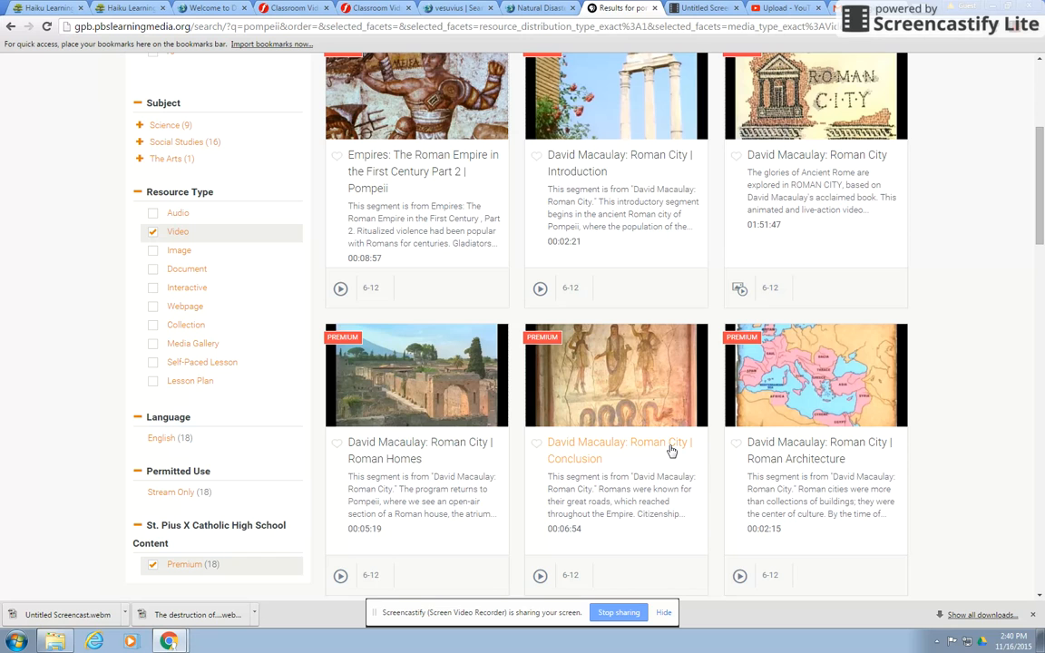
mouse_move(717, 426)
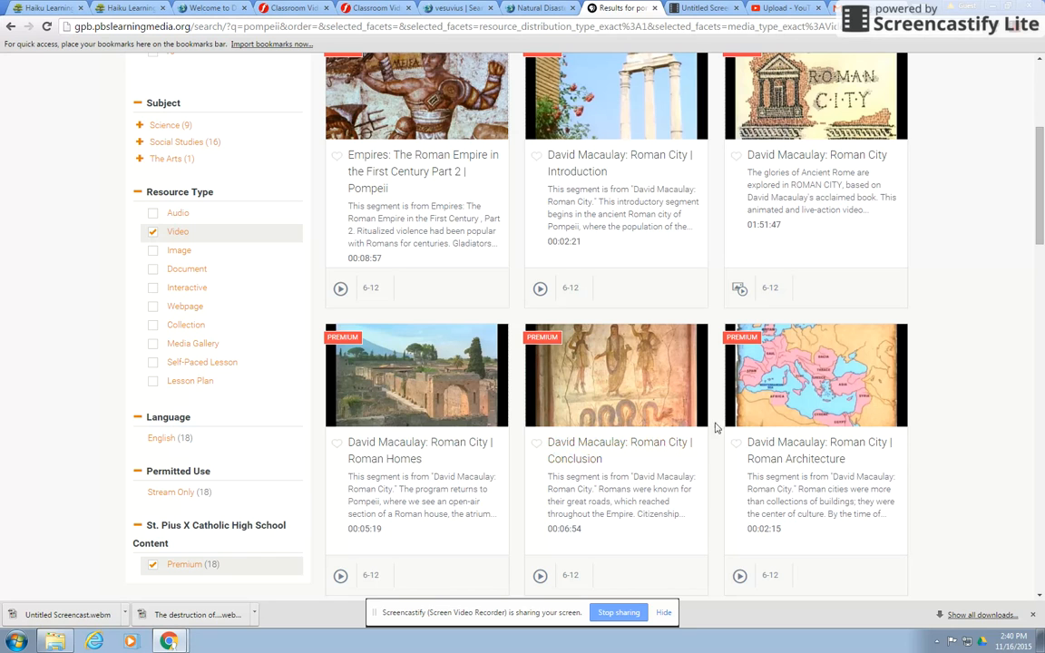
scroll("down", 3)
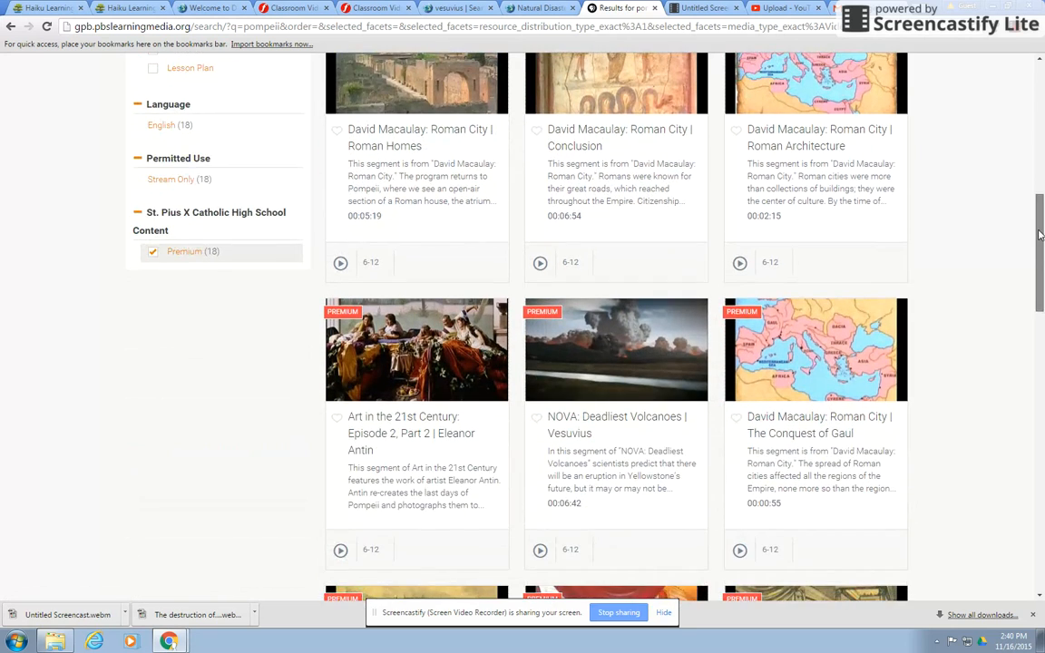
scroll("down", 3)
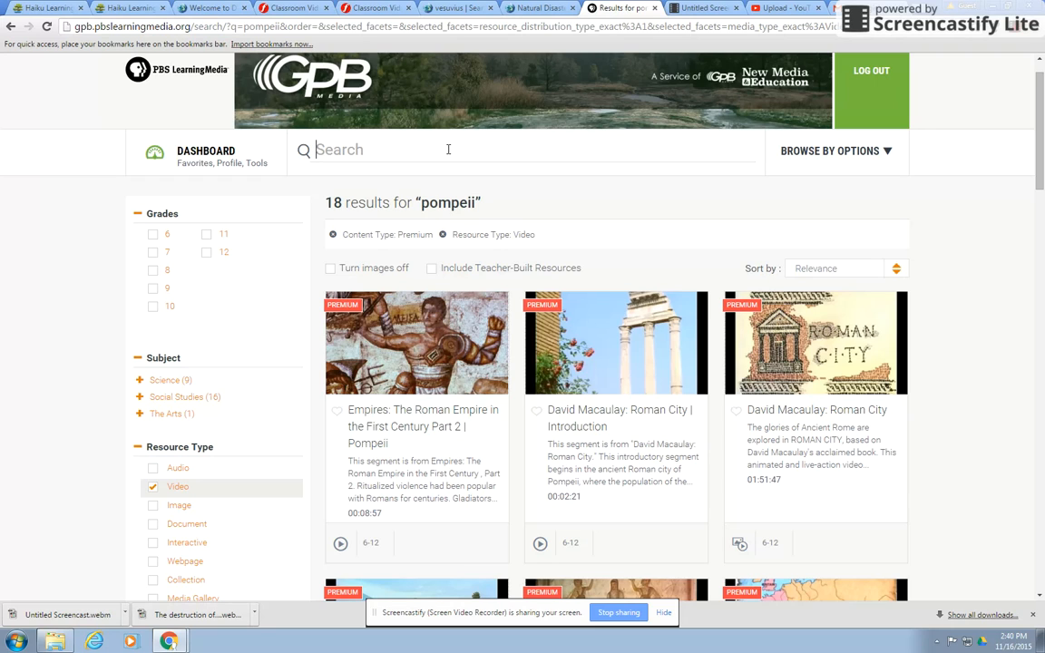
mouse_move(265, 245)
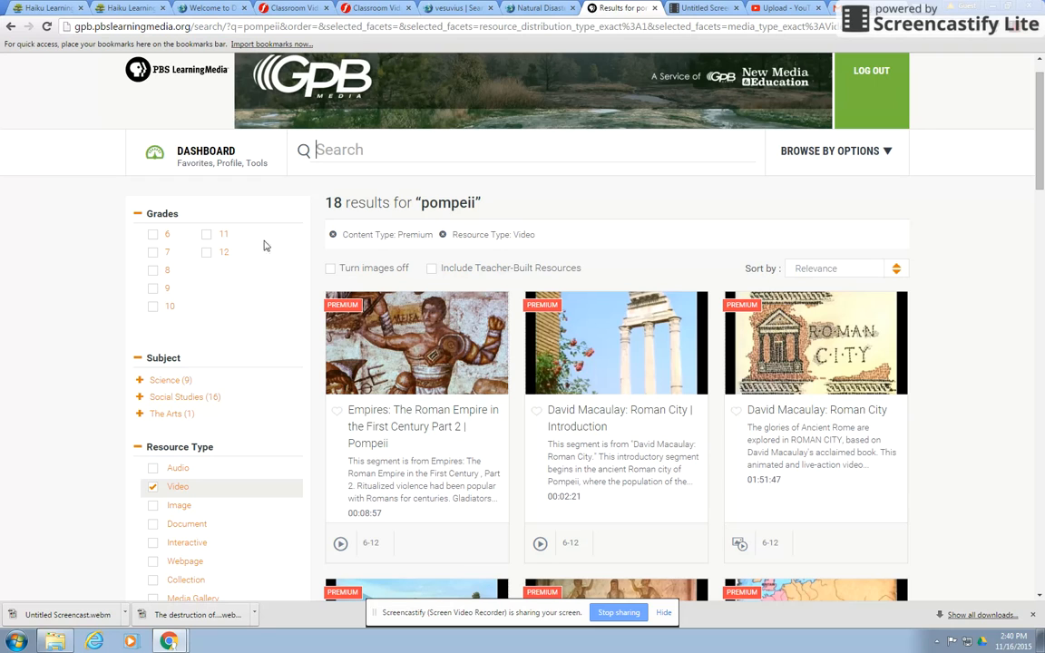
left_click(207, 150)
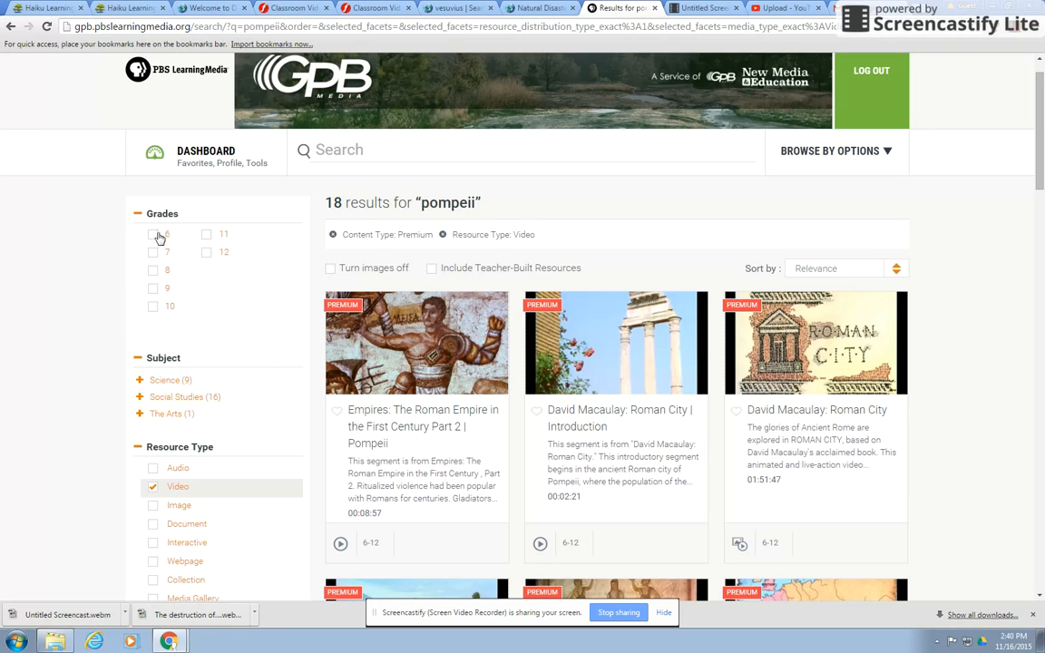
mouse_move(185, 250)
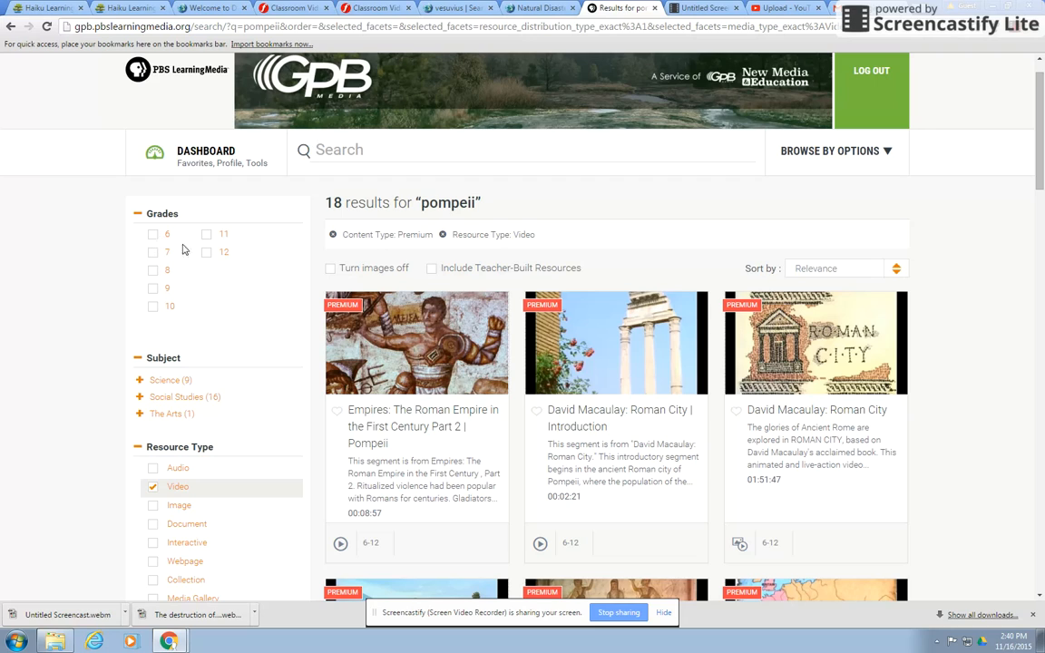
mouse_move(425, 219)
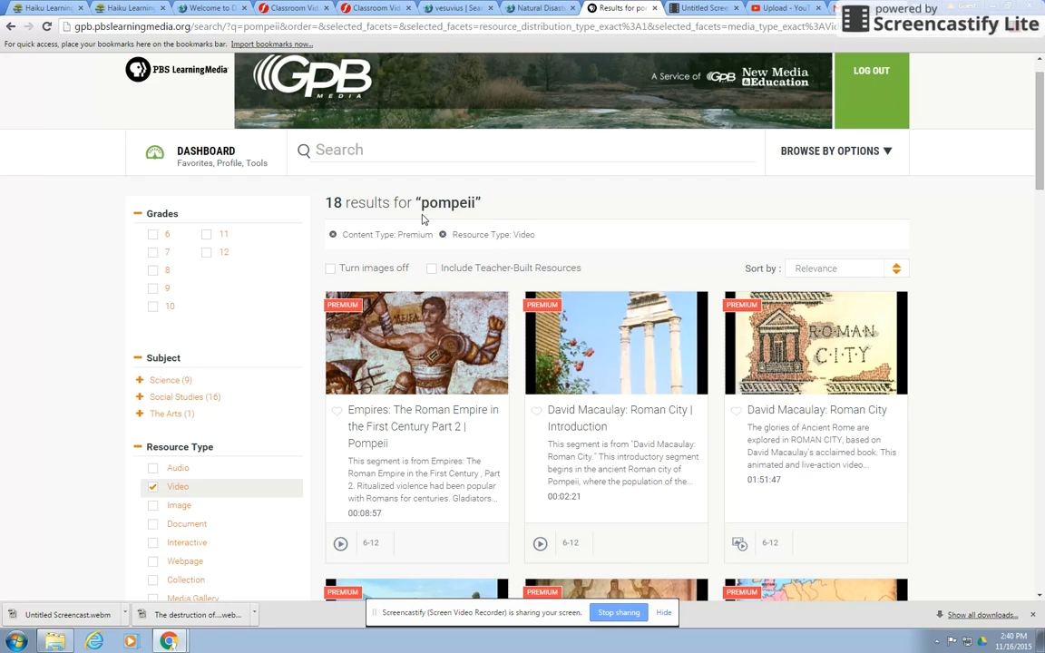
left_click(354, 149)
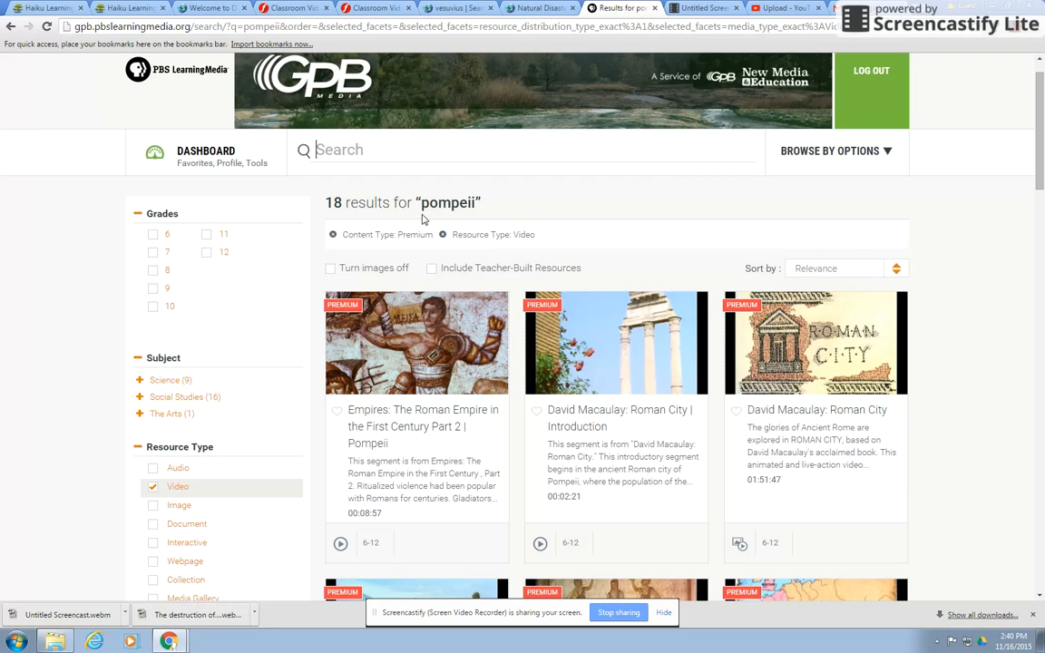